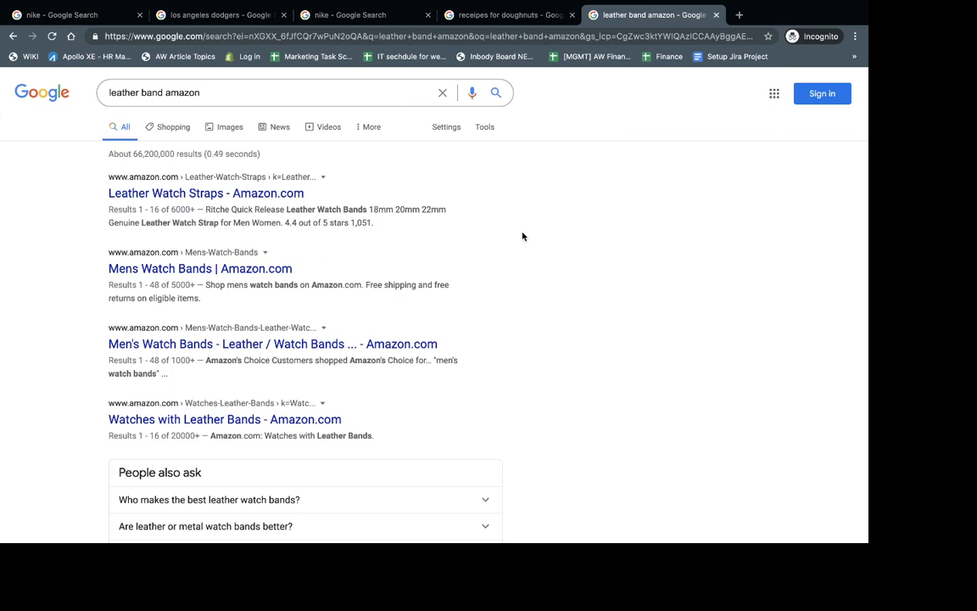
Search Google for 'weather band amazon' and scroll through the star-rated Amazon weather radio listings
click(263, 92)
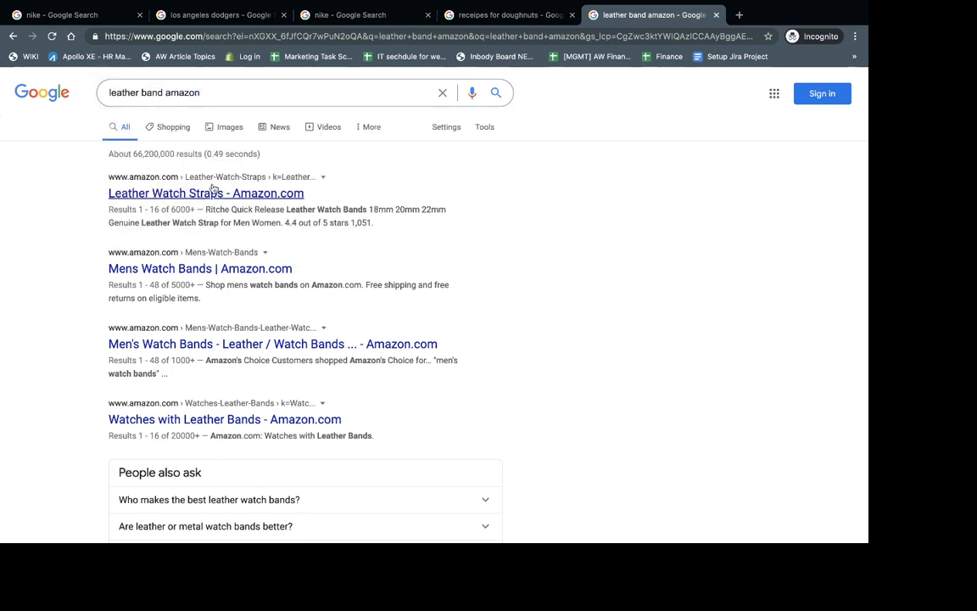
mouse_move(205, 193)
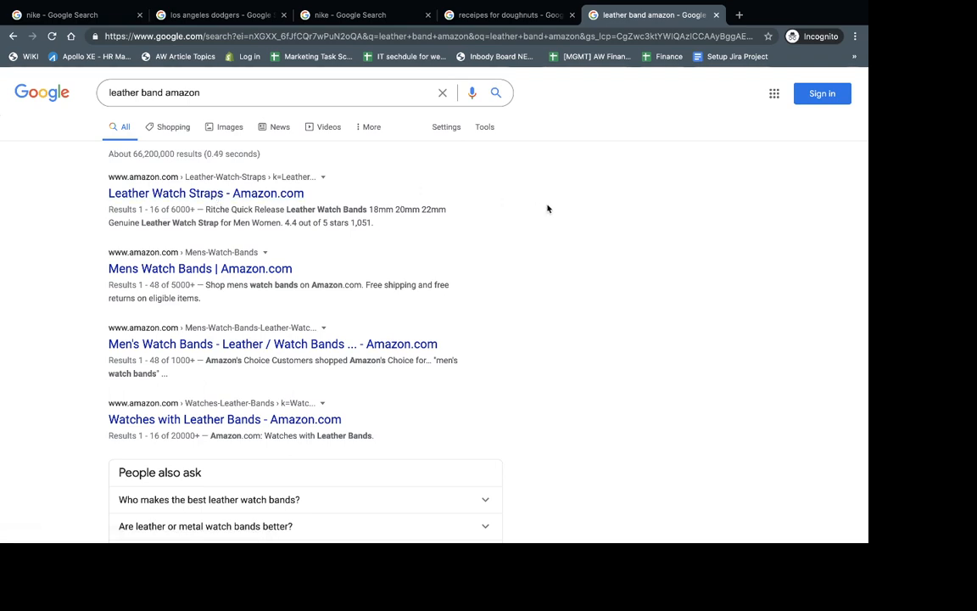
mouse_move(229, 188)
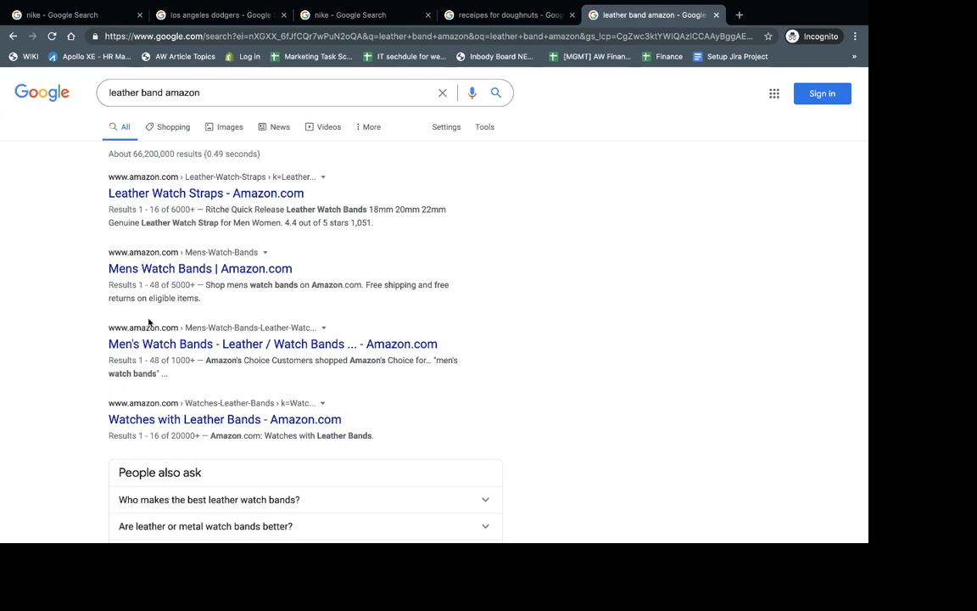
mouse_move(606, 387)
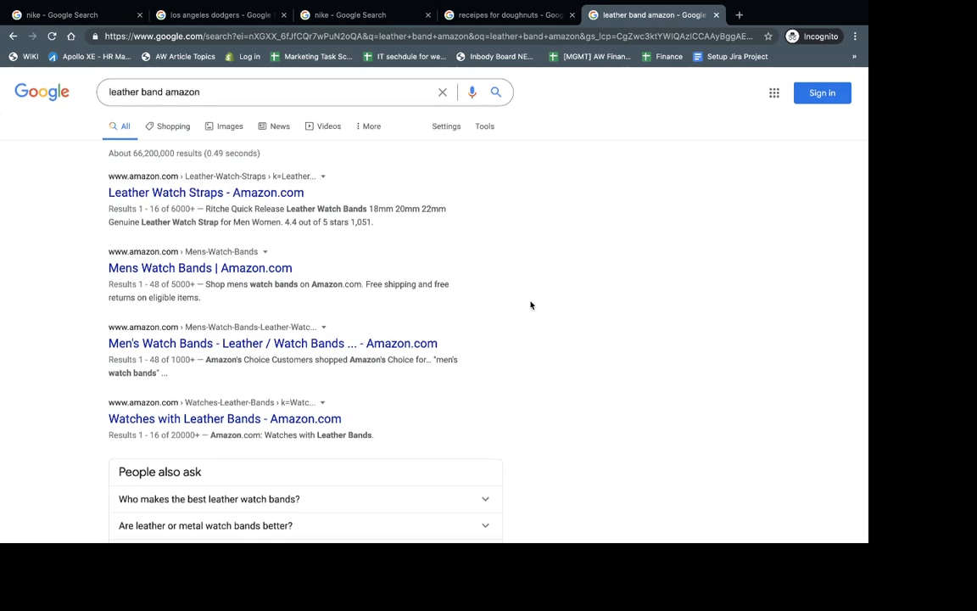
scroll(down, 3)
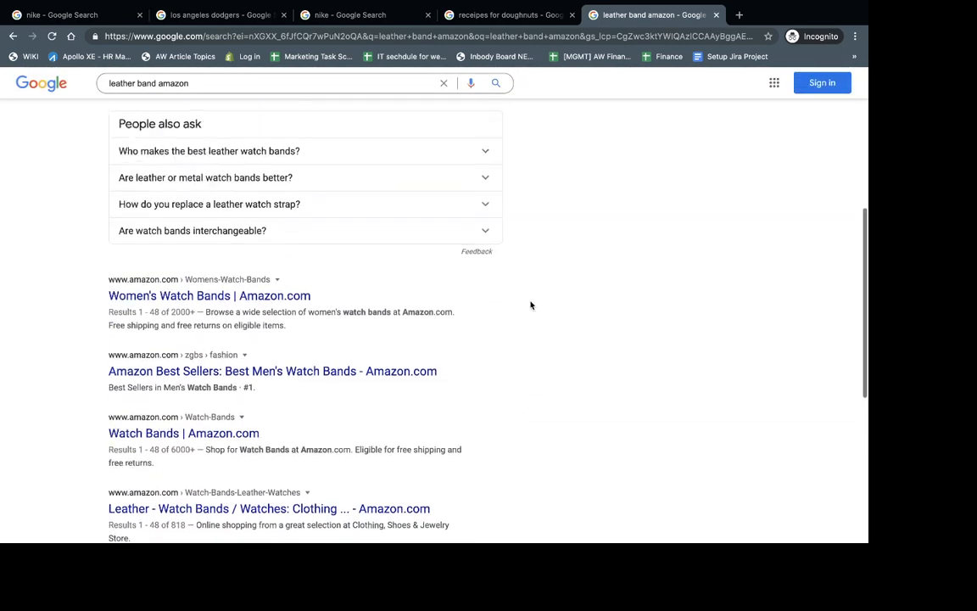
scroll(down, 3)
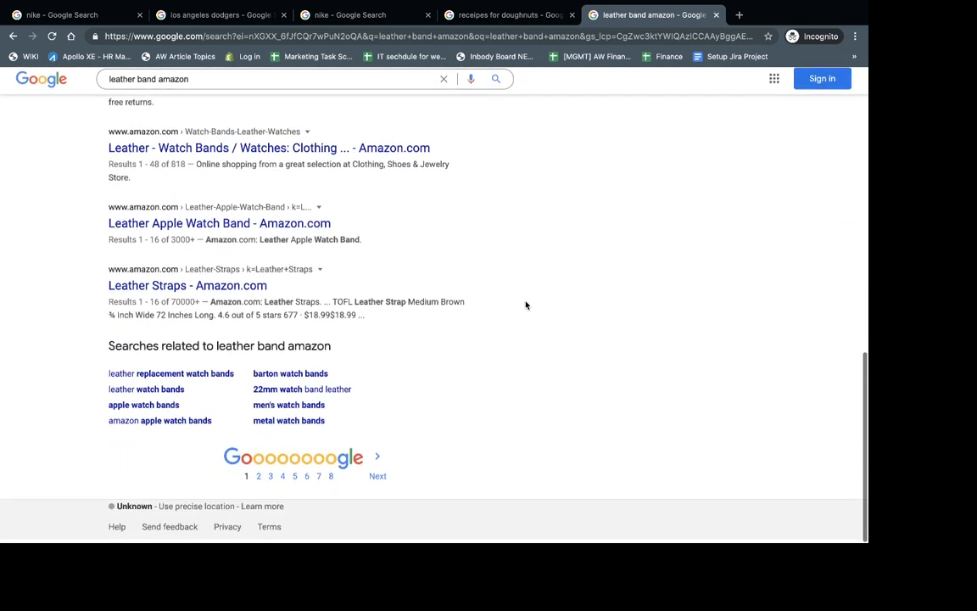
scroll(up, 3)
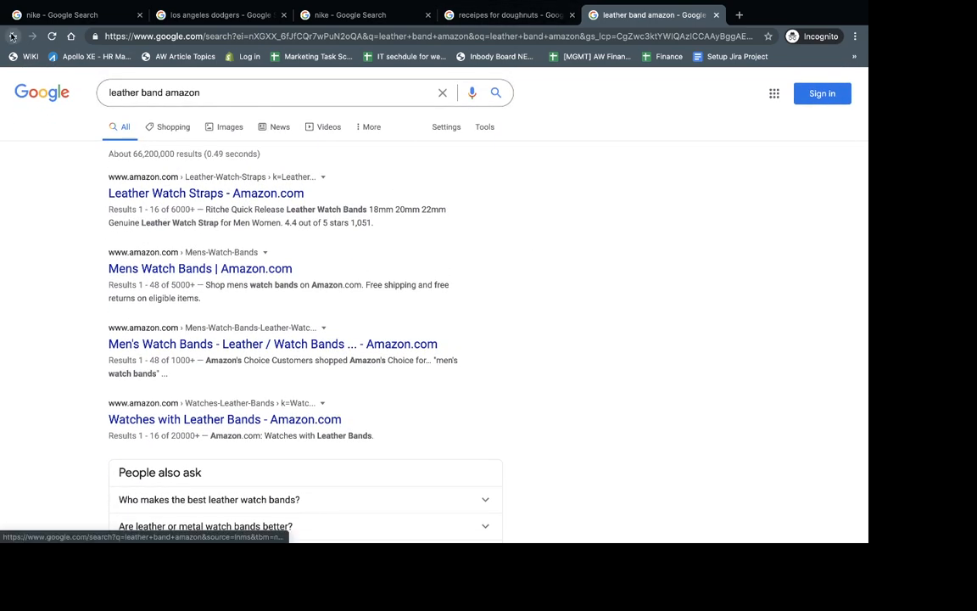
text(weather band amazon)
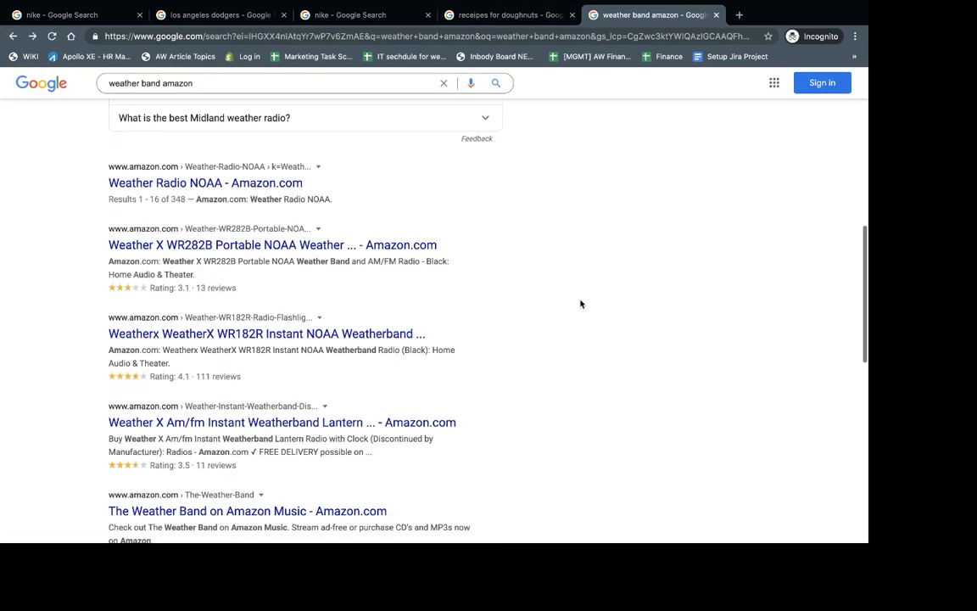
scroll(down, 3)
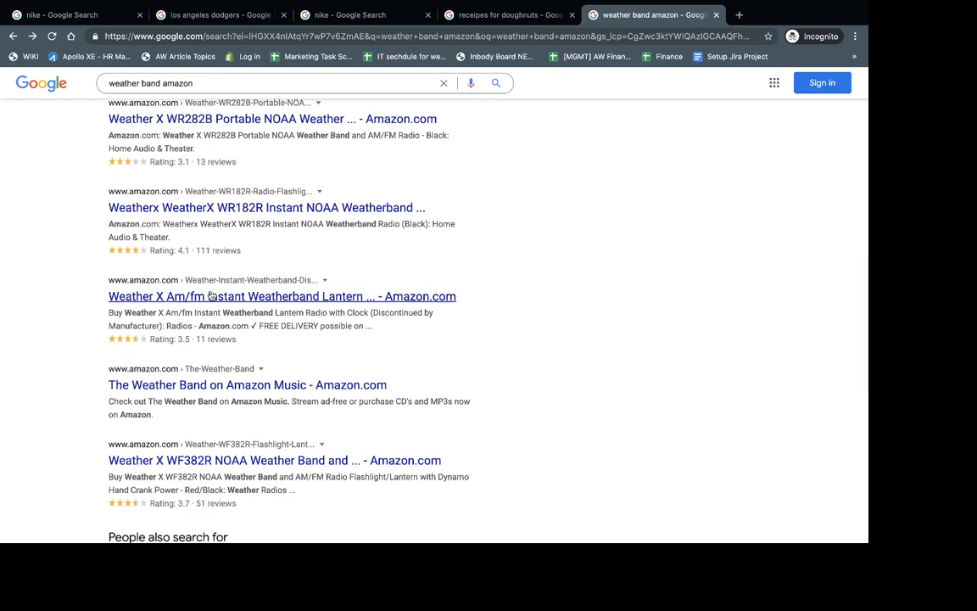
mouse_move(208, 377)
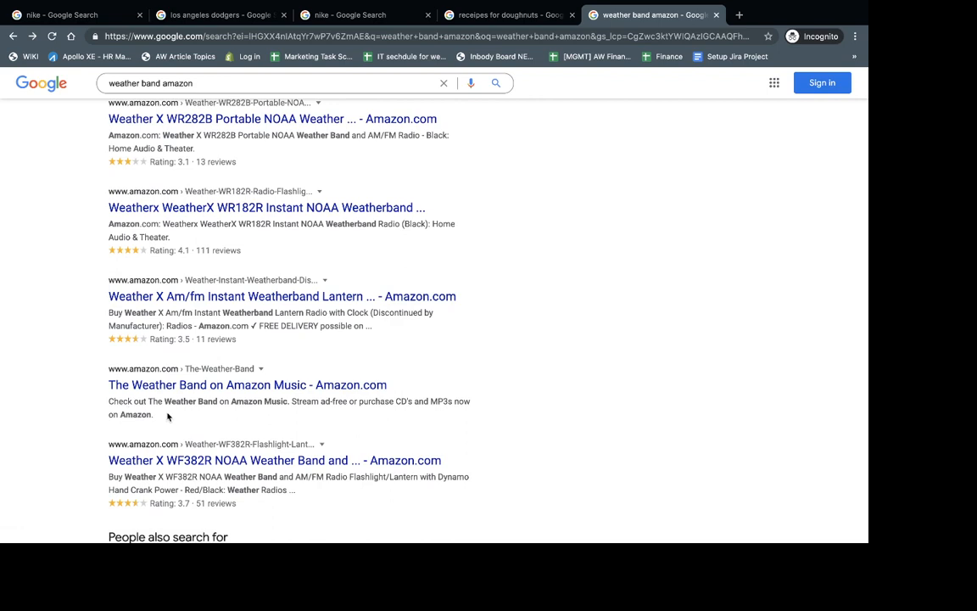
mouse_move(140, 167)
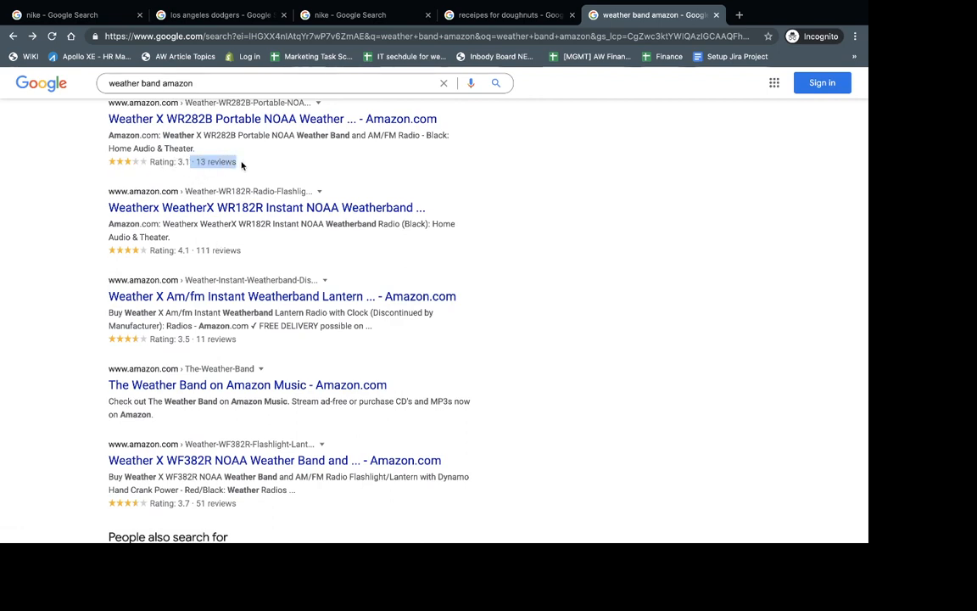
mouse_move(526, 281)
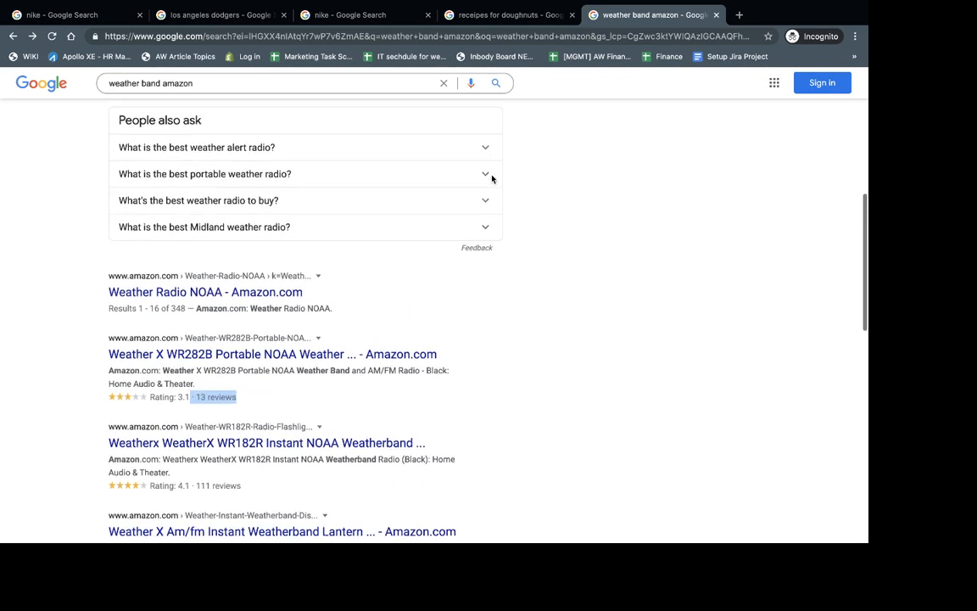
scroll(down, 3)
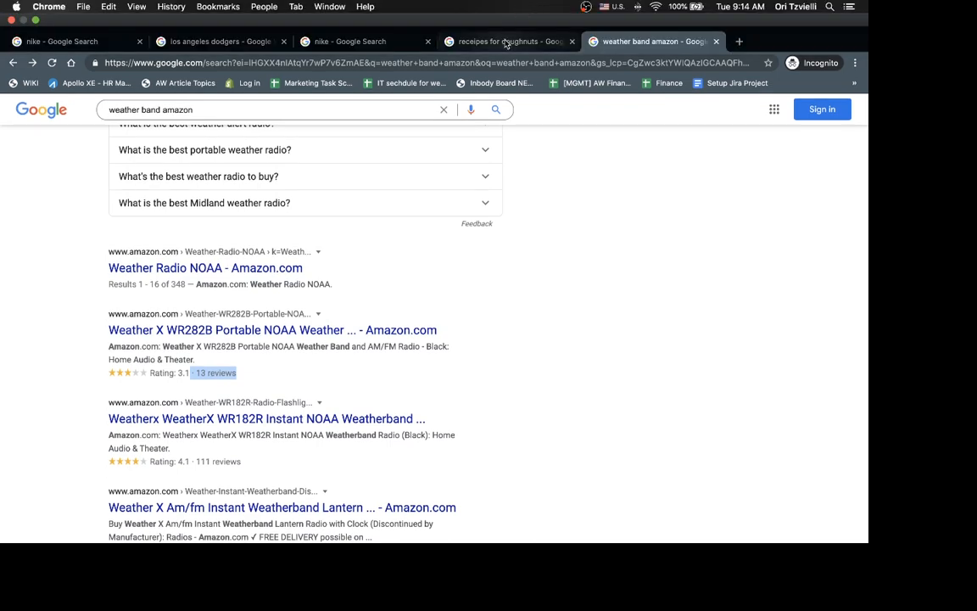
Switch to the 'receipes for doughnuts' tab and scroll through its recipe cards, videos and recipe sites
click(509, 40)
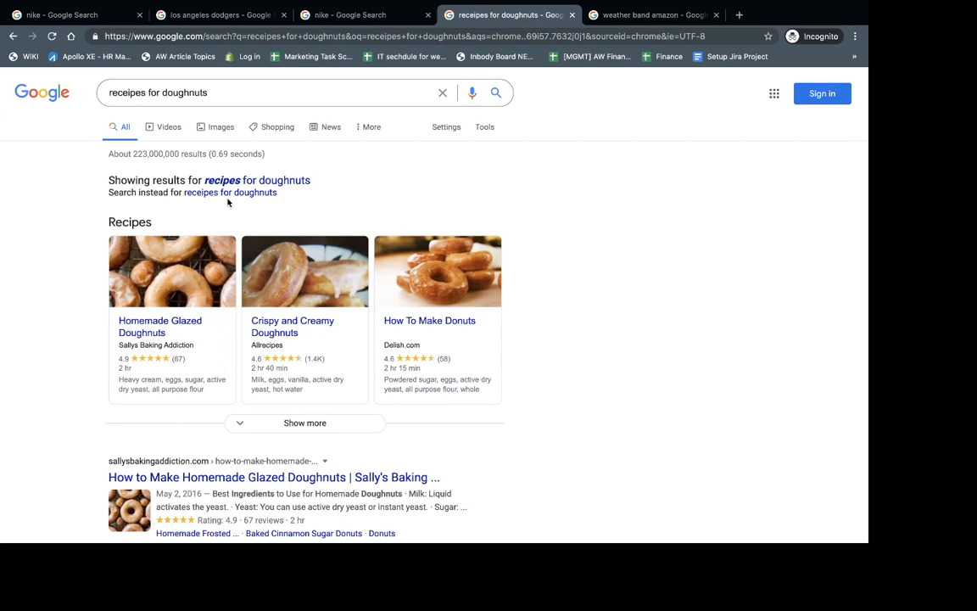
mouse_move(203, 348)
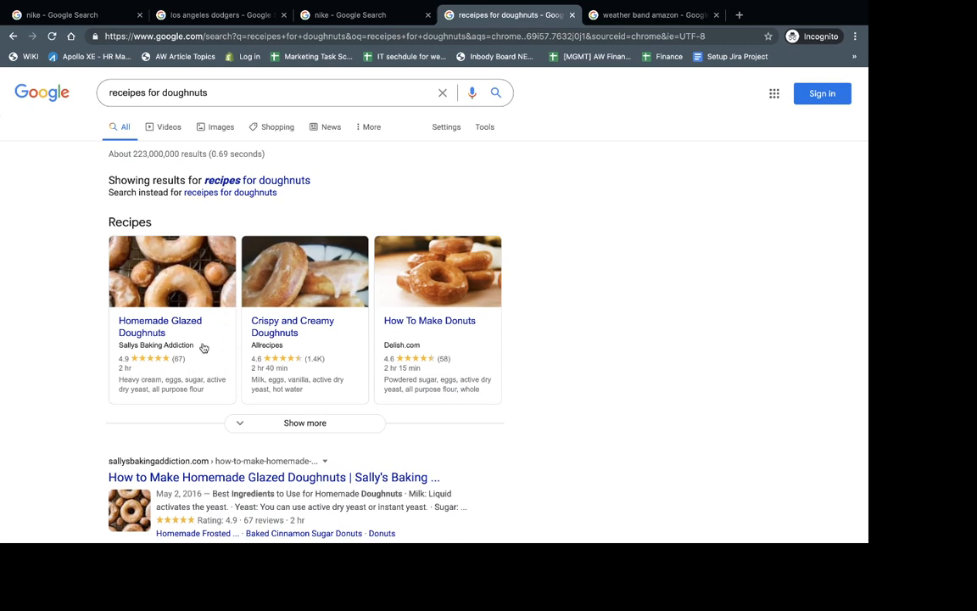
scroll(down, 3)
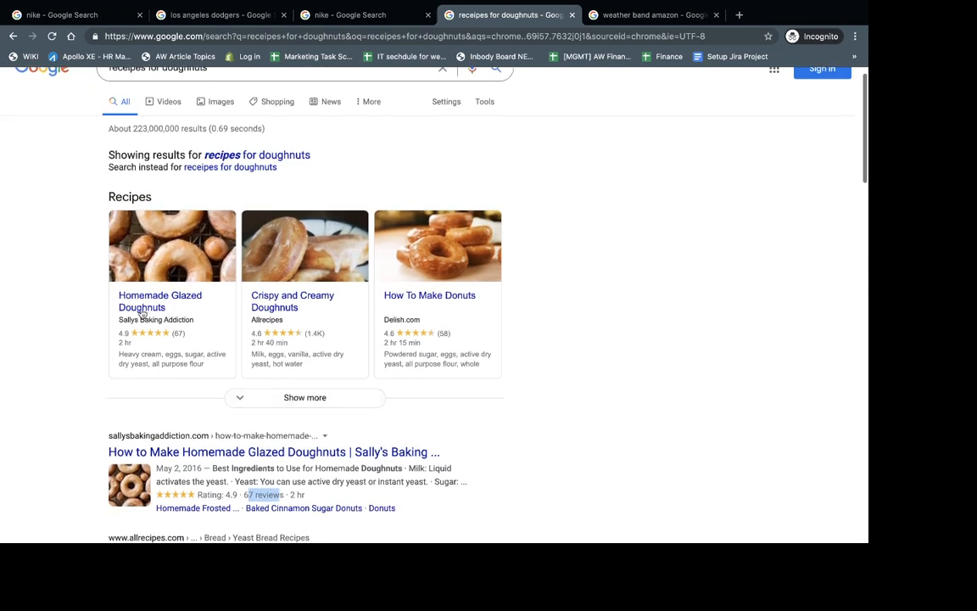
mouse_move(331, 235)
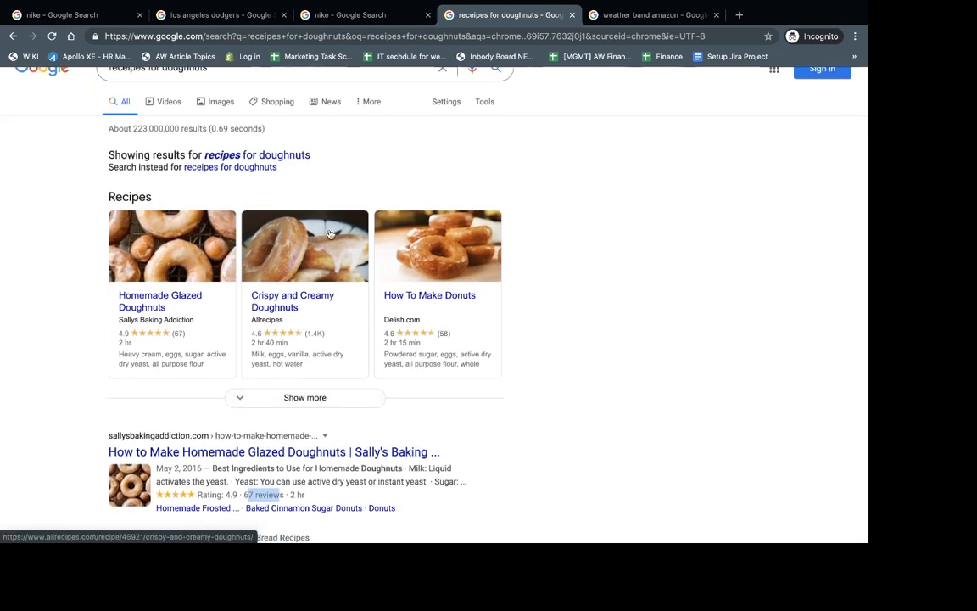
scroll(down, 3)
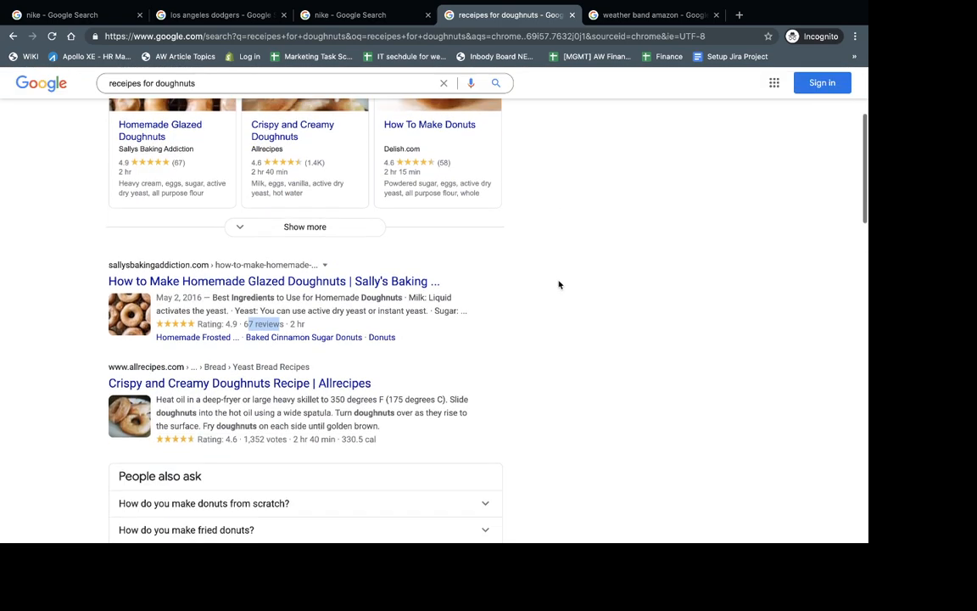
scroll(down, 3)
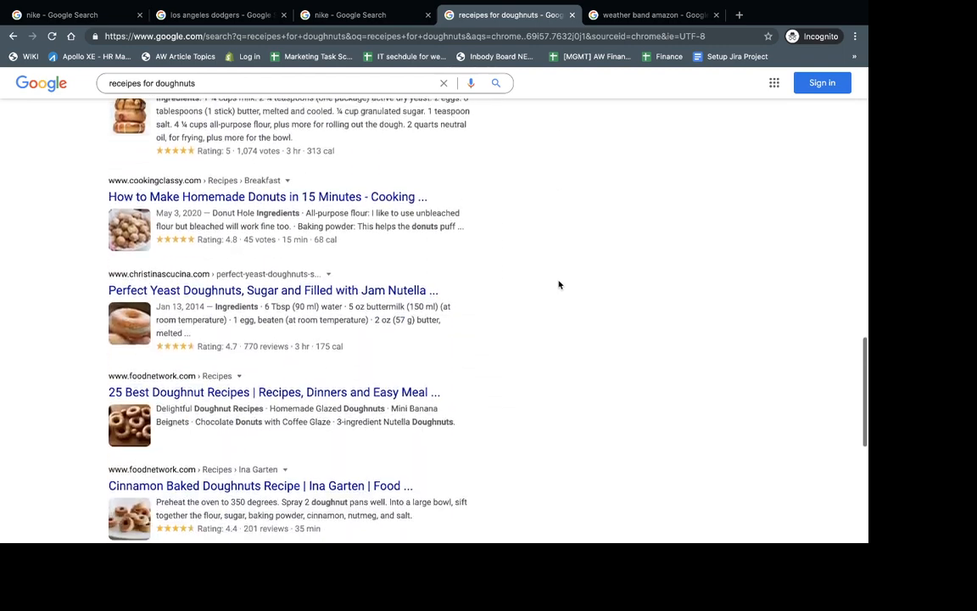
scroll(down, 3)
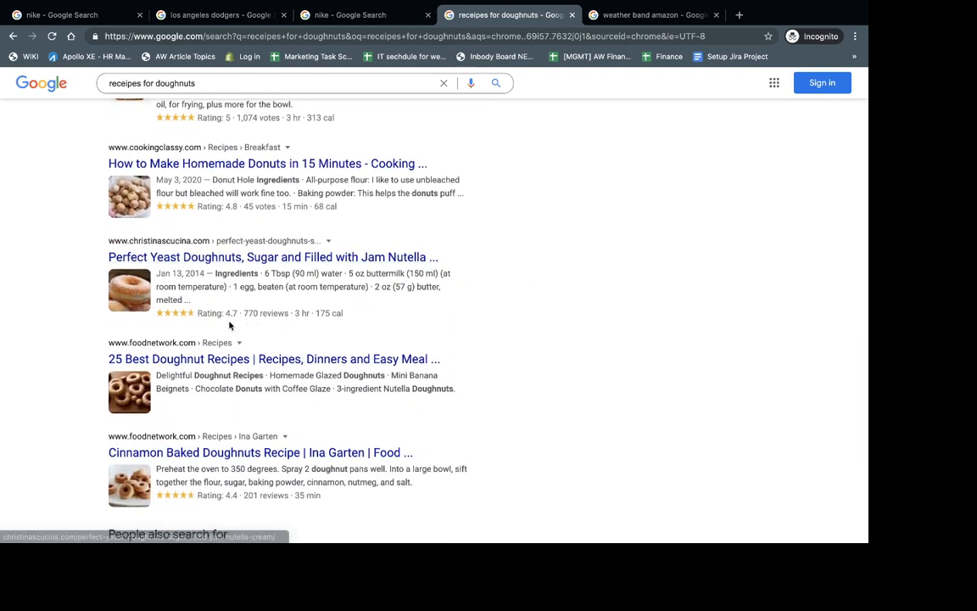
scroll(up, 3)
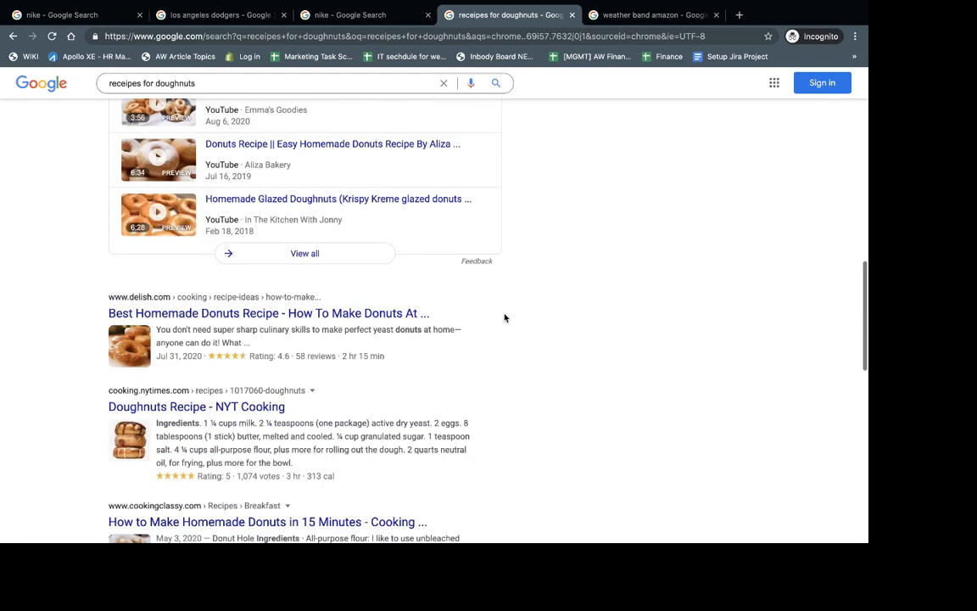
Switch to the nike results tab and scroll through the Nike site links and knowledge panel
click(364, 15)
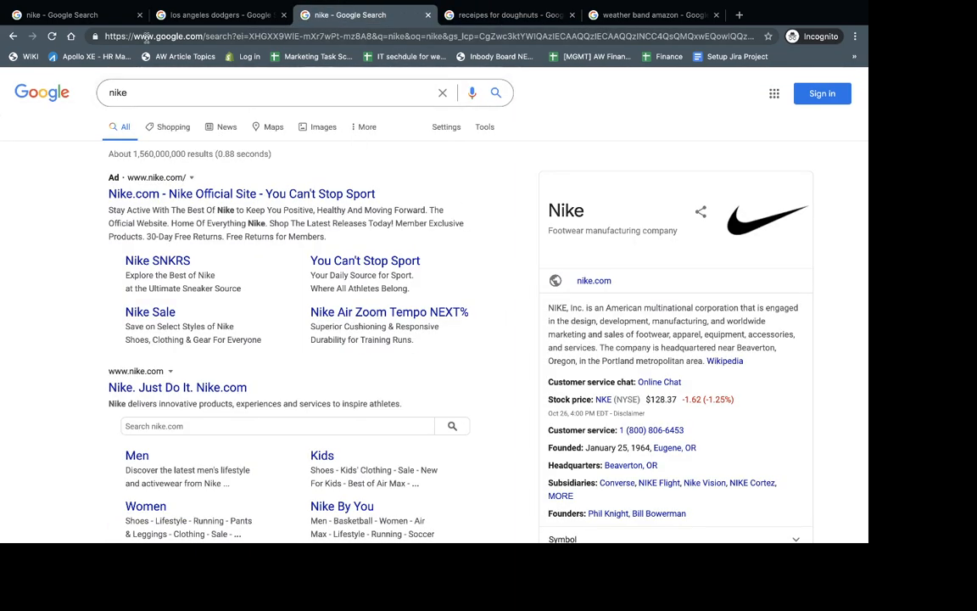
mouse_move(177, 388)
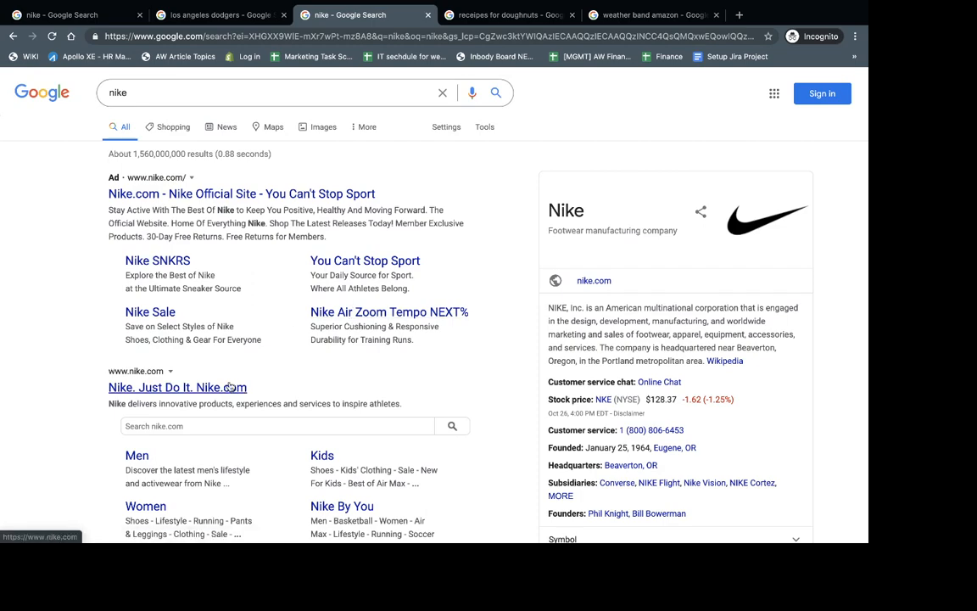
scroll(down, 3)
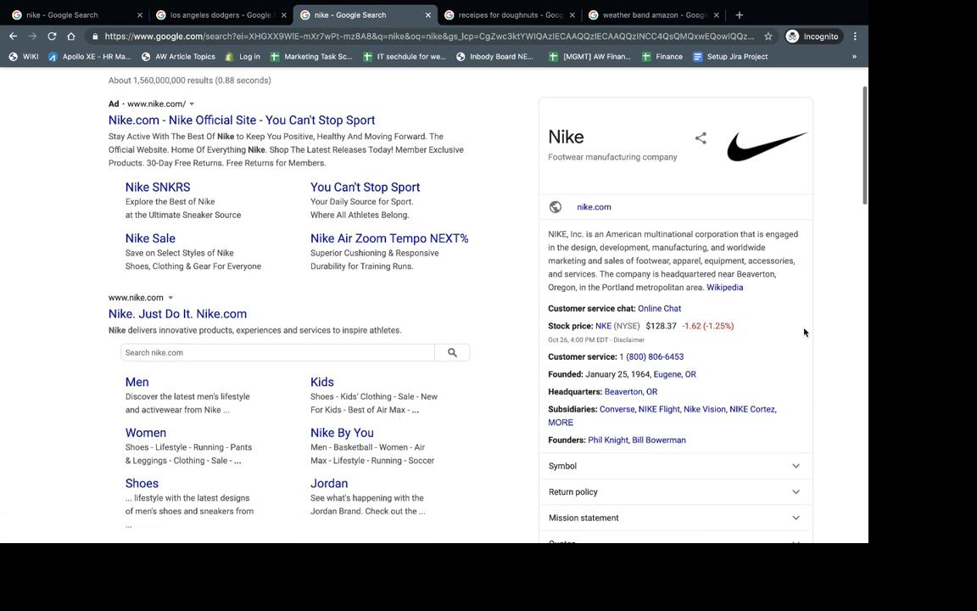
mouse_move(759, 271)
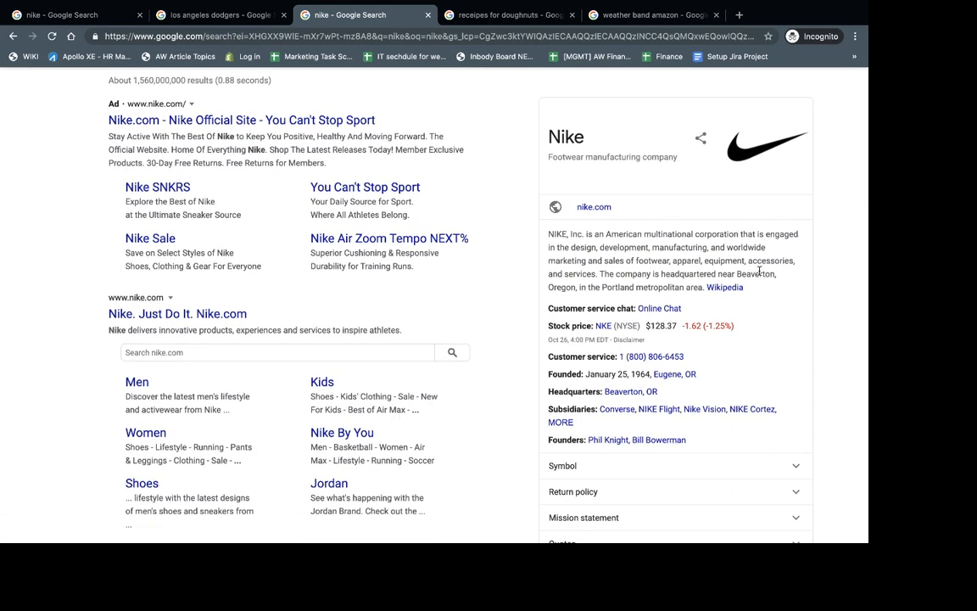
scroll(down, 3)
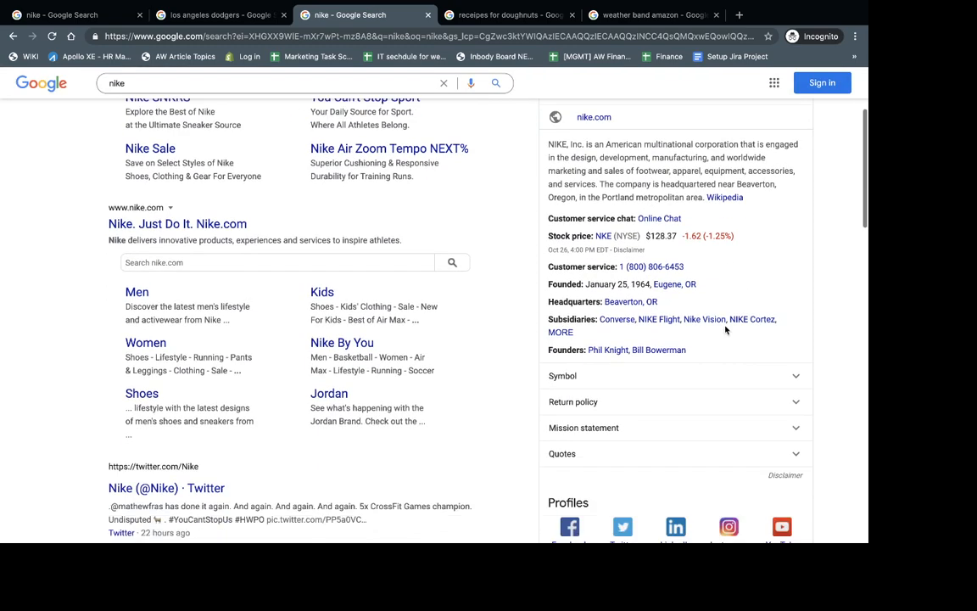
scroll(down, 3)
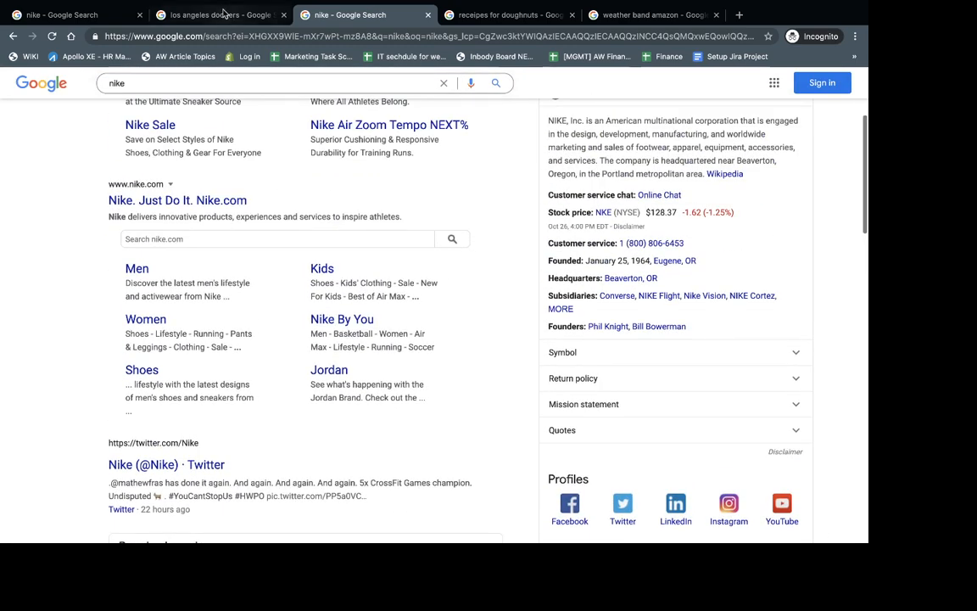
Glance at the Los Angeles Dodgers results, then return to the first nike results tab
click(218, 15)
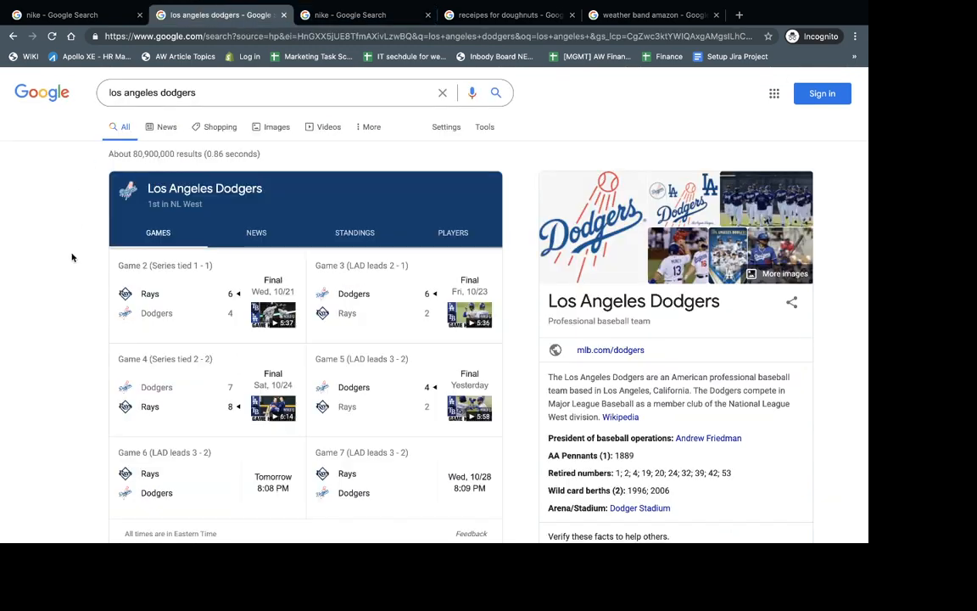
mouse_move(60, 246)
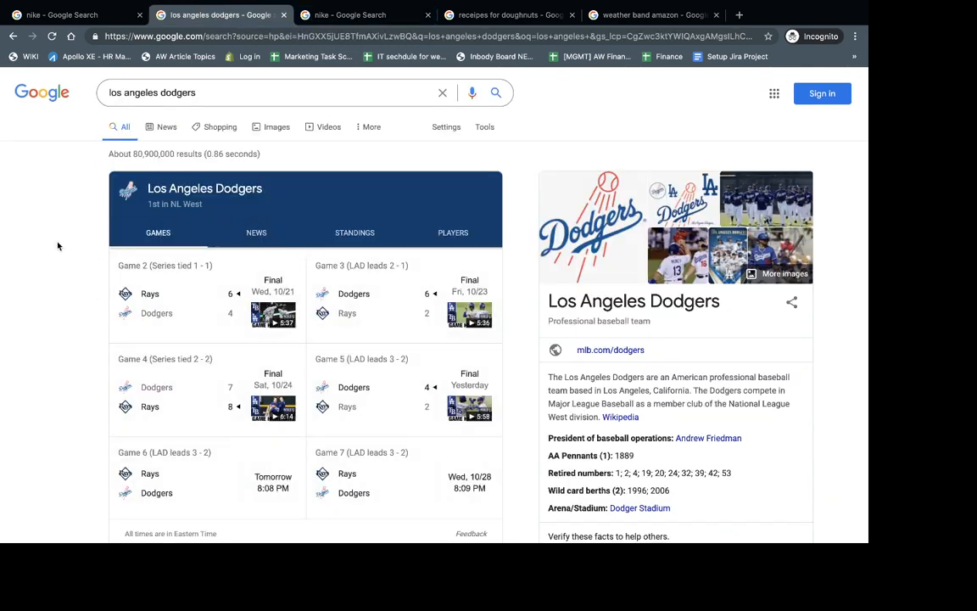
scroll(down, 3)
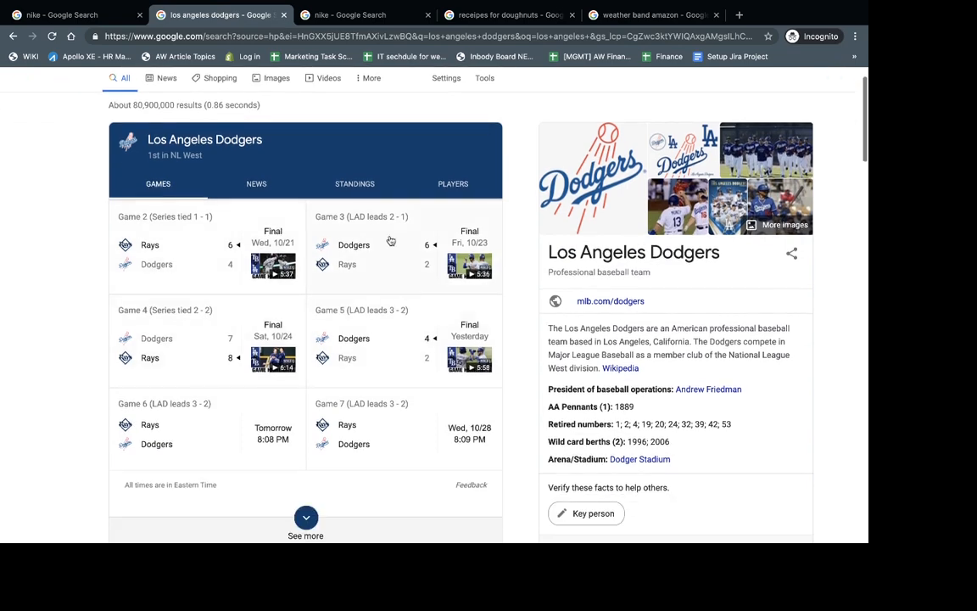
click(64, 15)
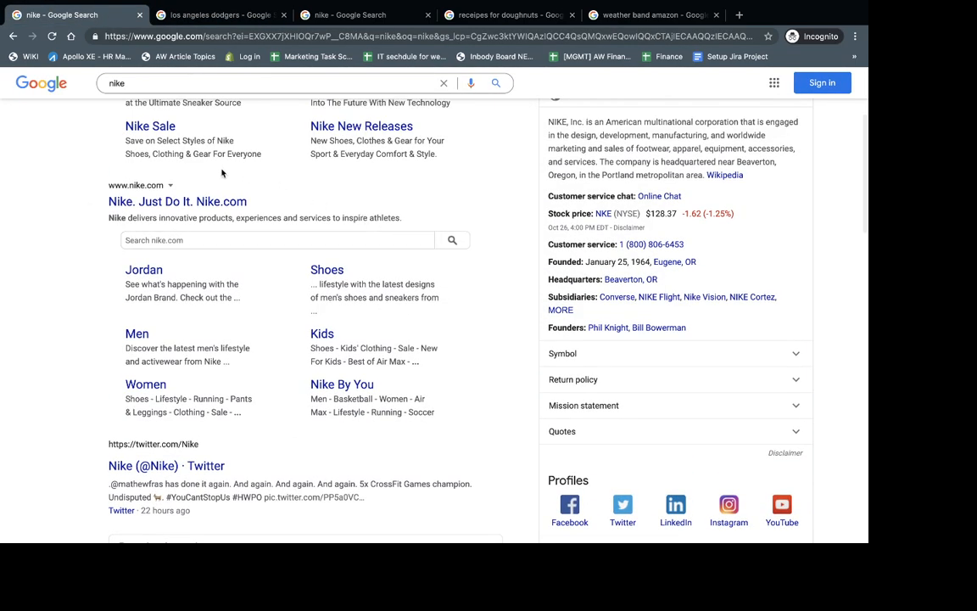
mouse_move(169, 272)
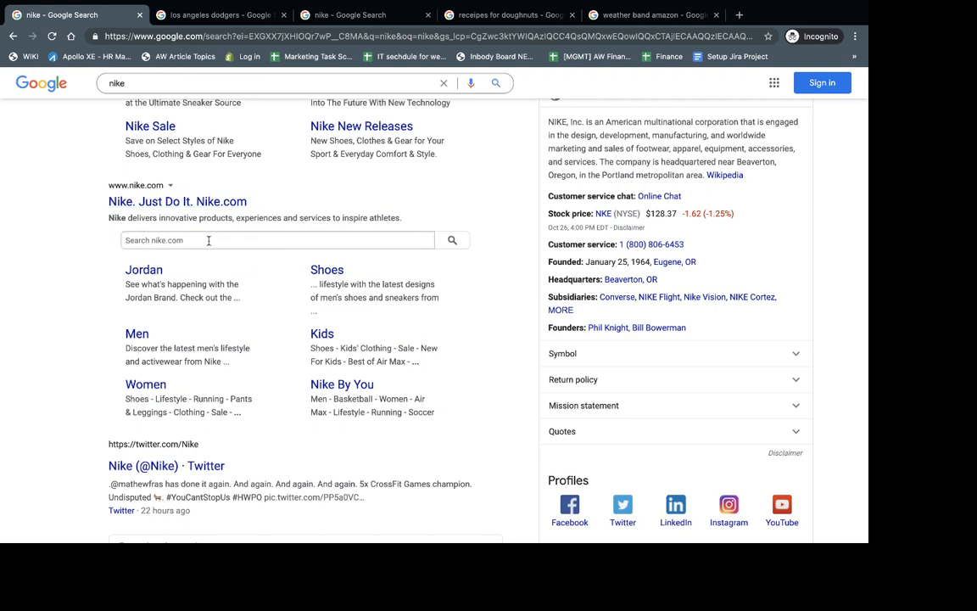
mouse_move(73, 229)
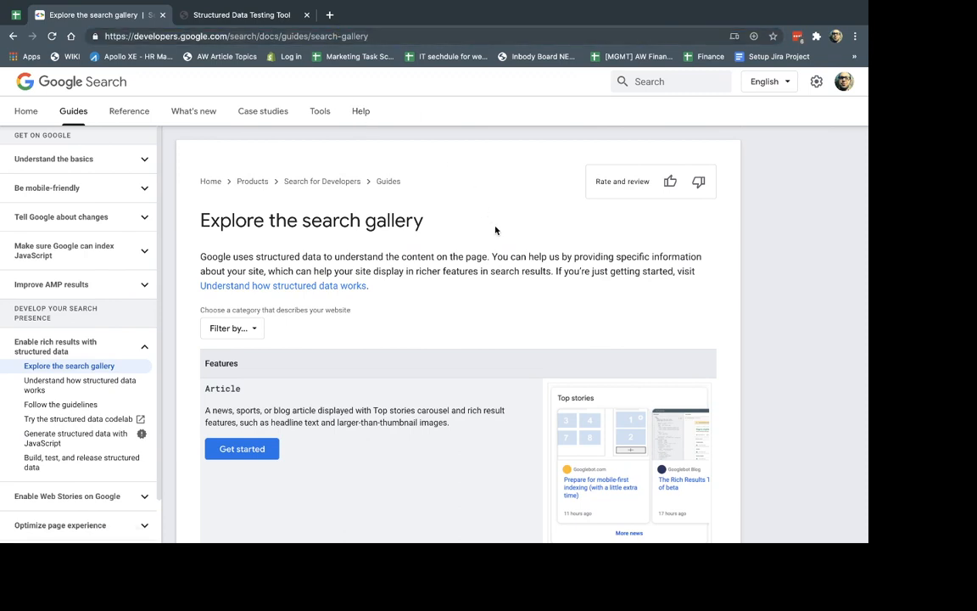
Scroll the search gallery from Article down to Speakable, paywalled content and Video
scroll(down, 3)
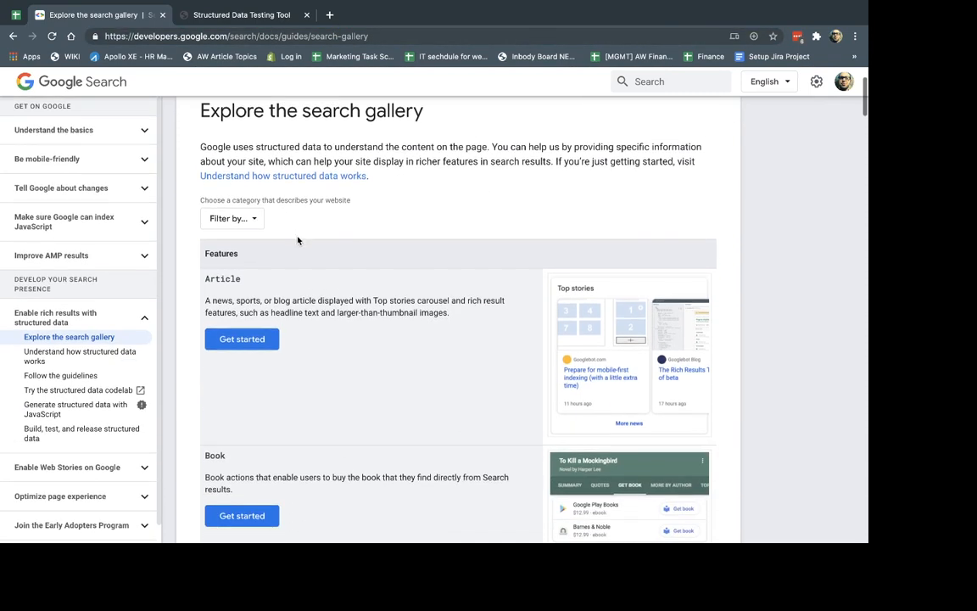
scroll(down, 3)
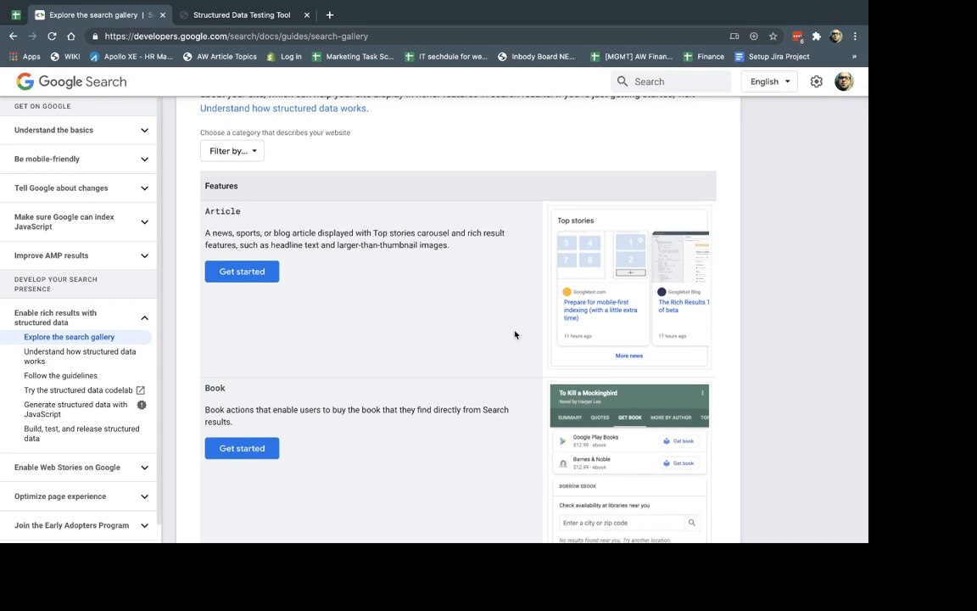
mouse_move(197, 198)
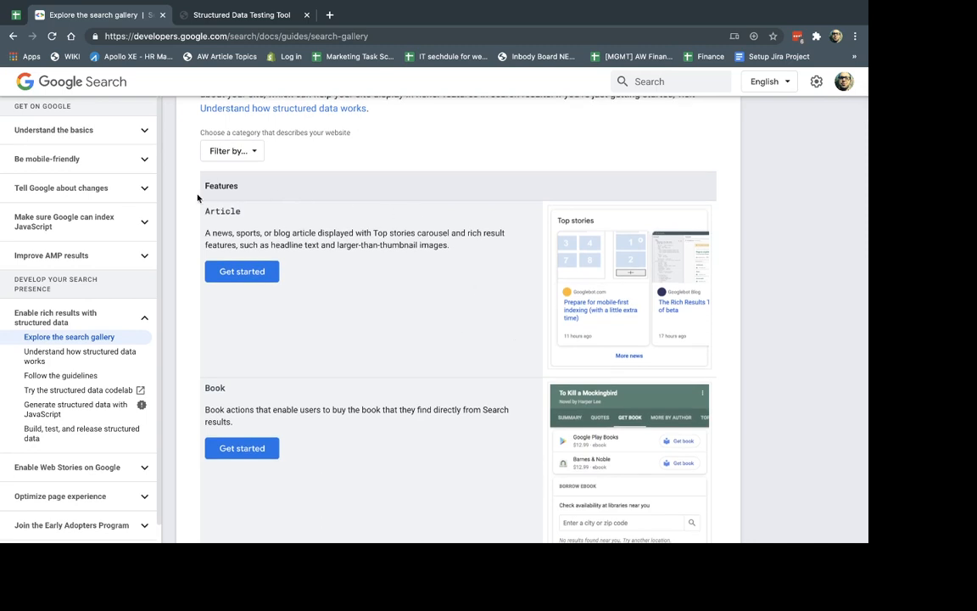
mouse_move(608, 296)
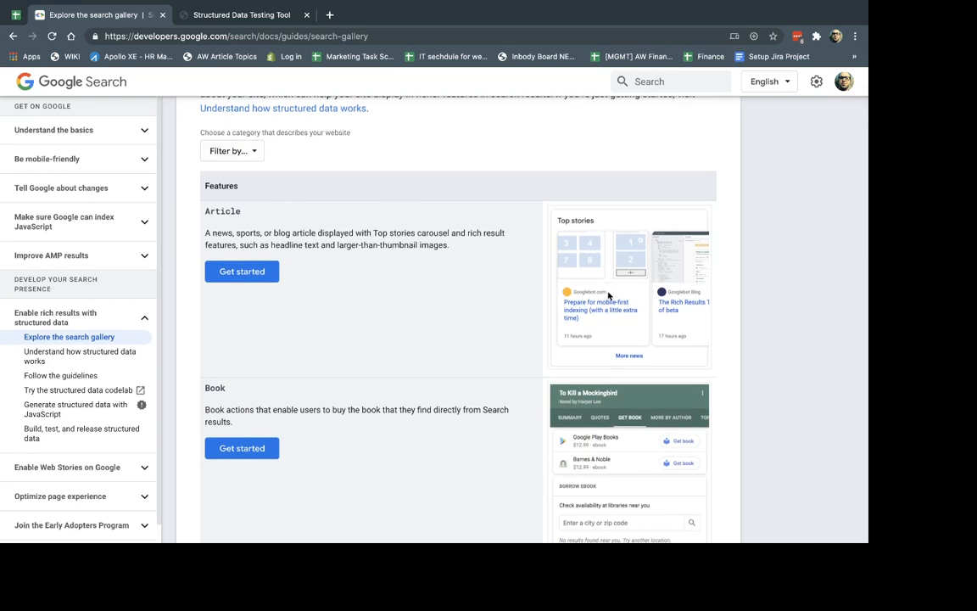
scroll(down, 3)
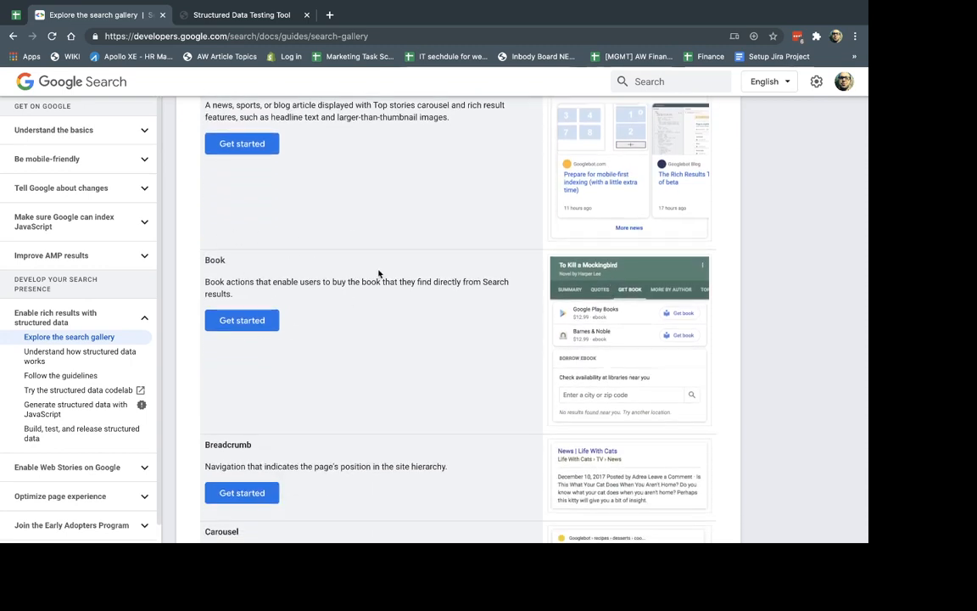
scroll(down, 3)
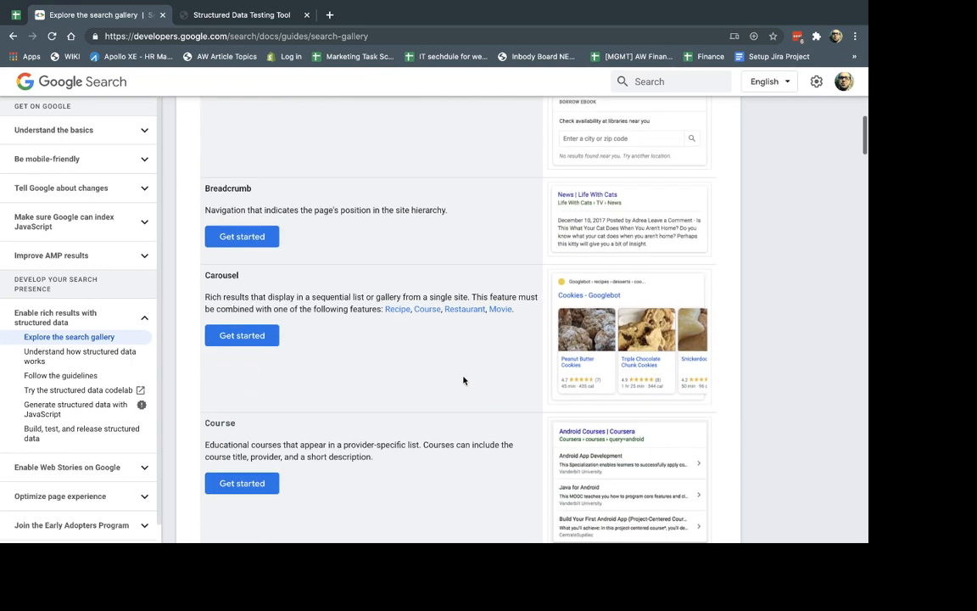
scroll(down, 3)
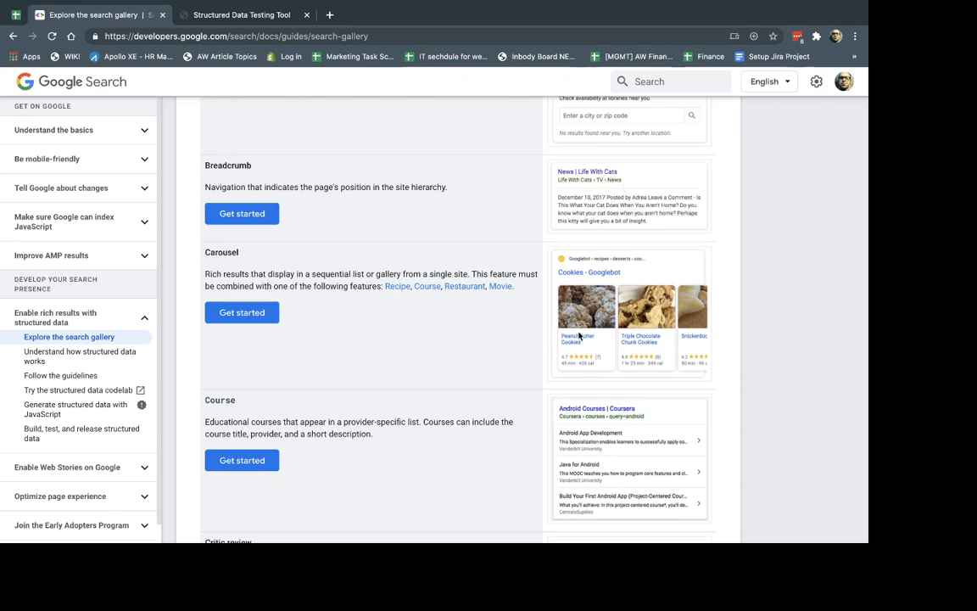
scroll(down, 3)
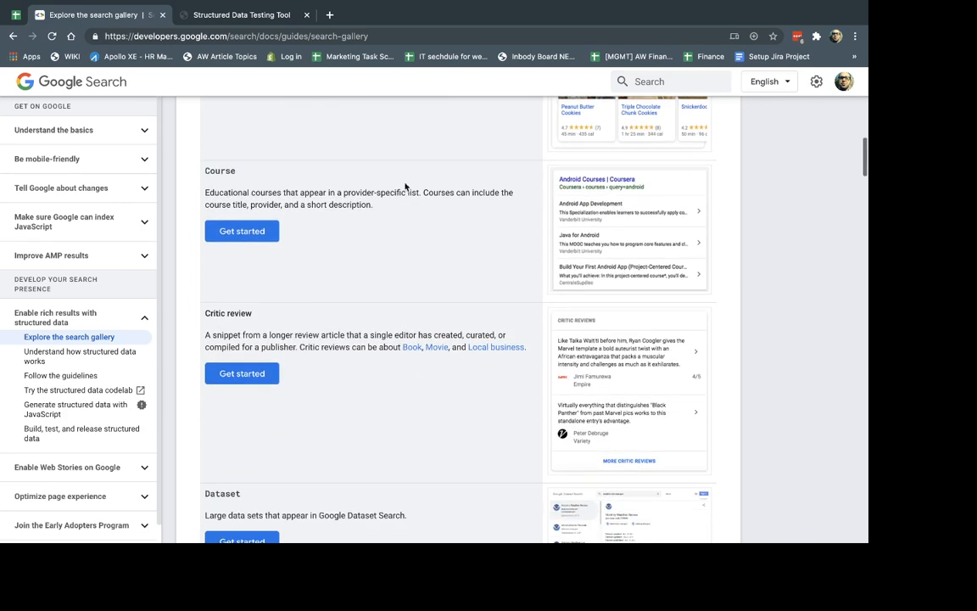
scroll(down, 3)
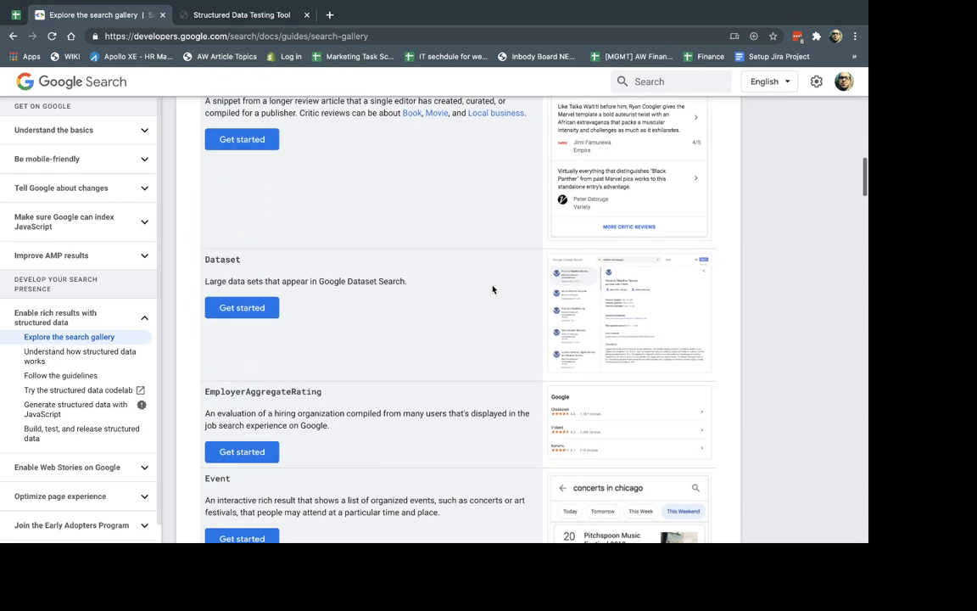
scroll(down, 3)
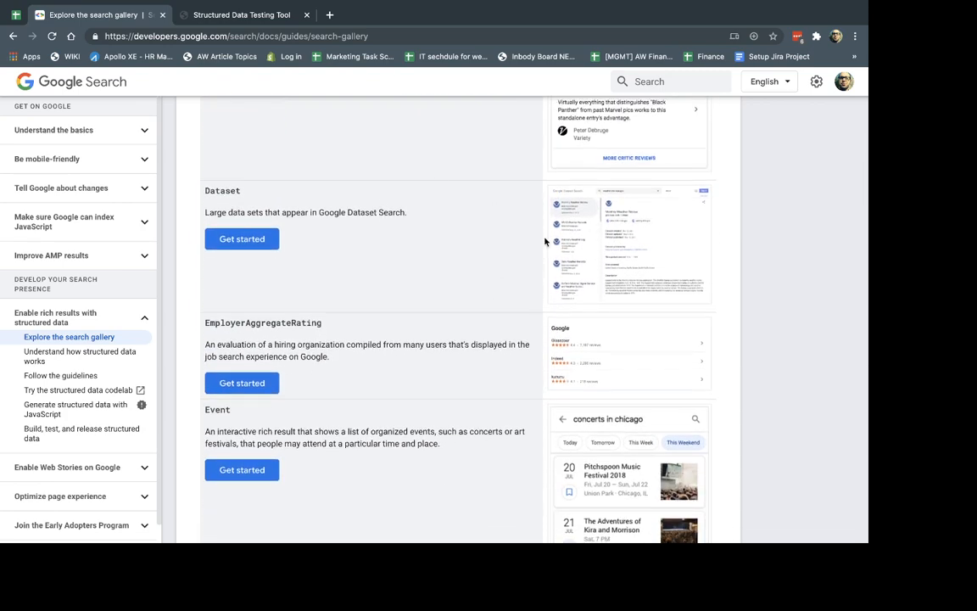
scroll(down, 3)
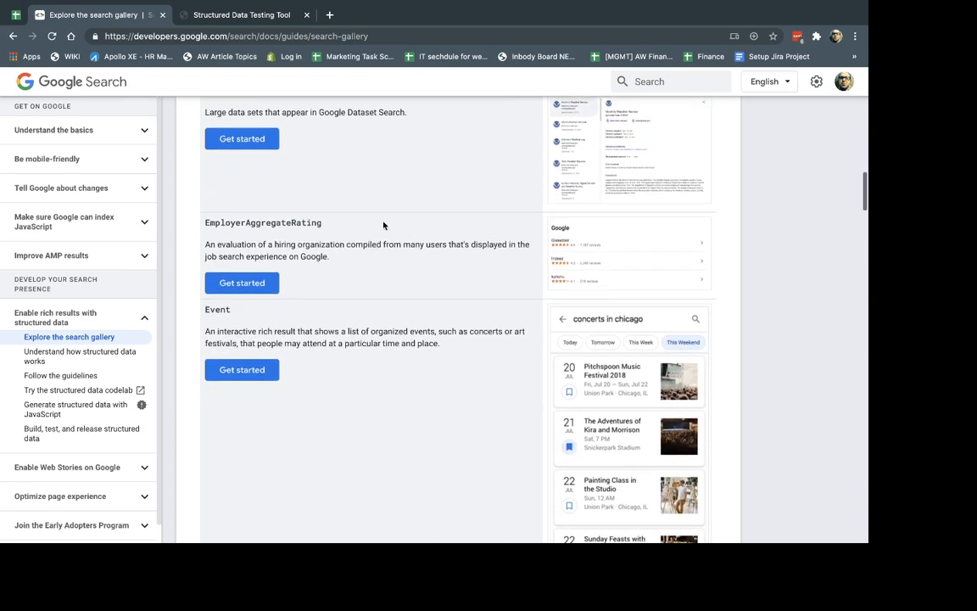
scroll(down, 3)
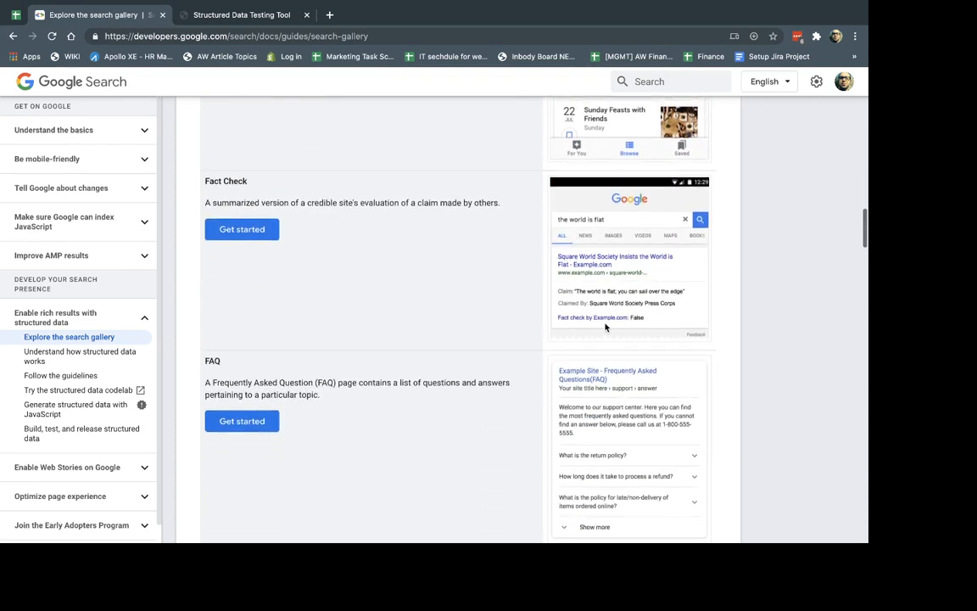
scroll(down, 3)
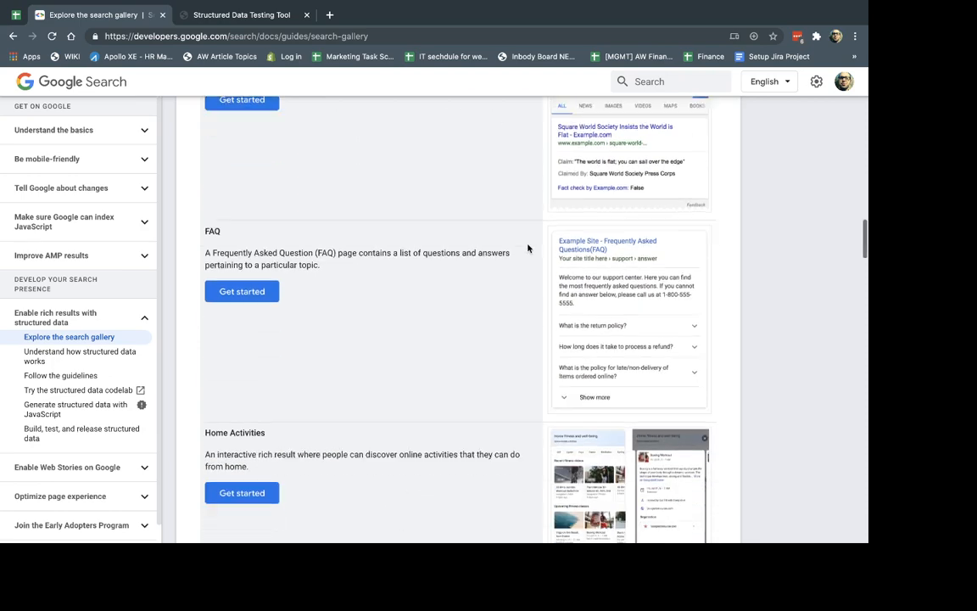
scroll(down, 3)
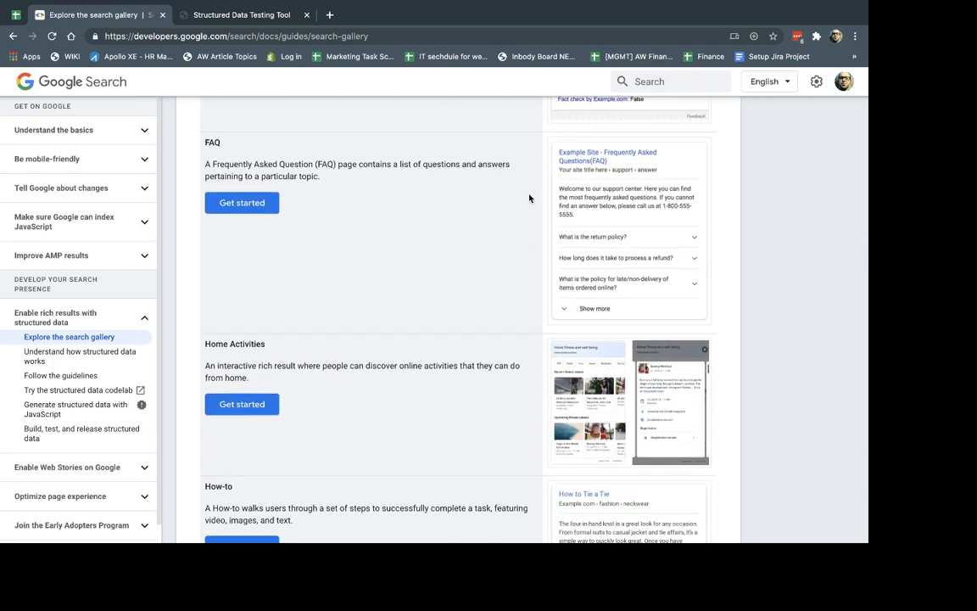
scroll(down, 3)
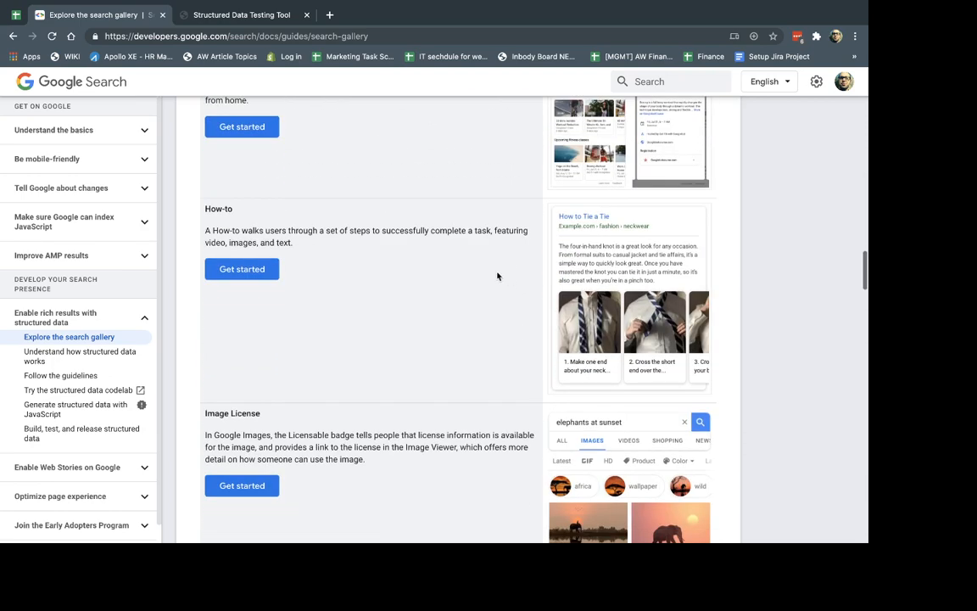
scroll(down, 3)
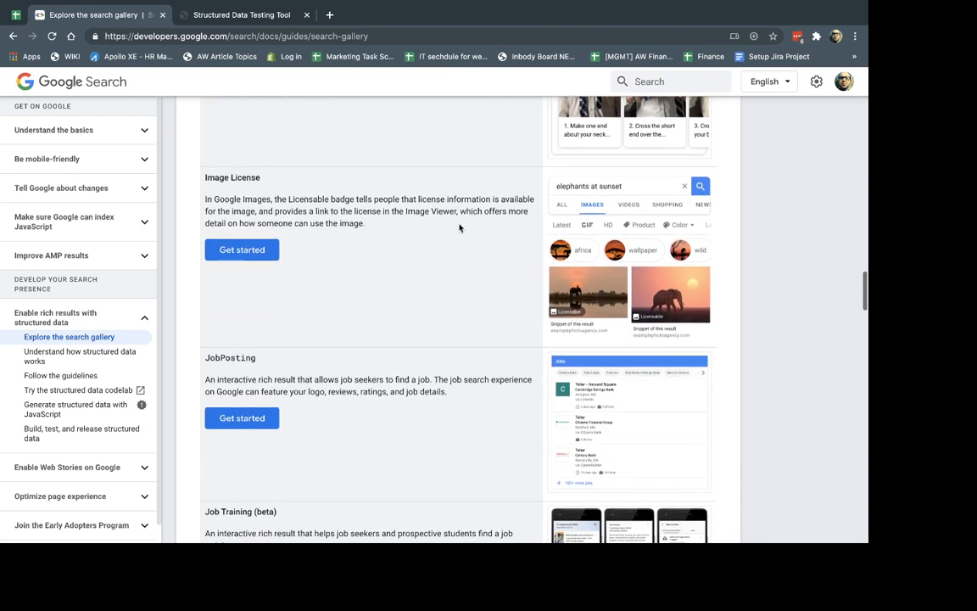
mouse_move(578, 271)
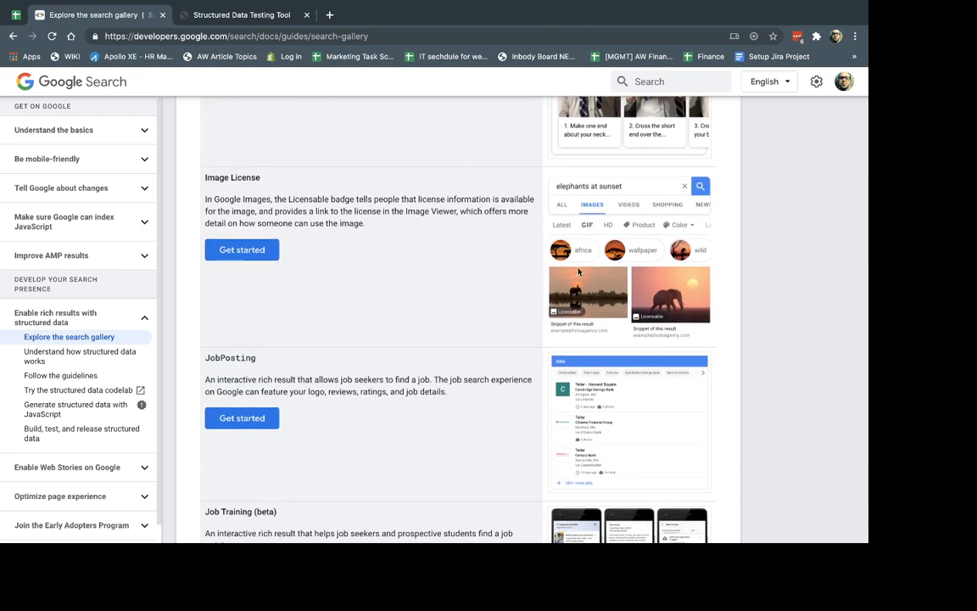
scroll(down, 3)
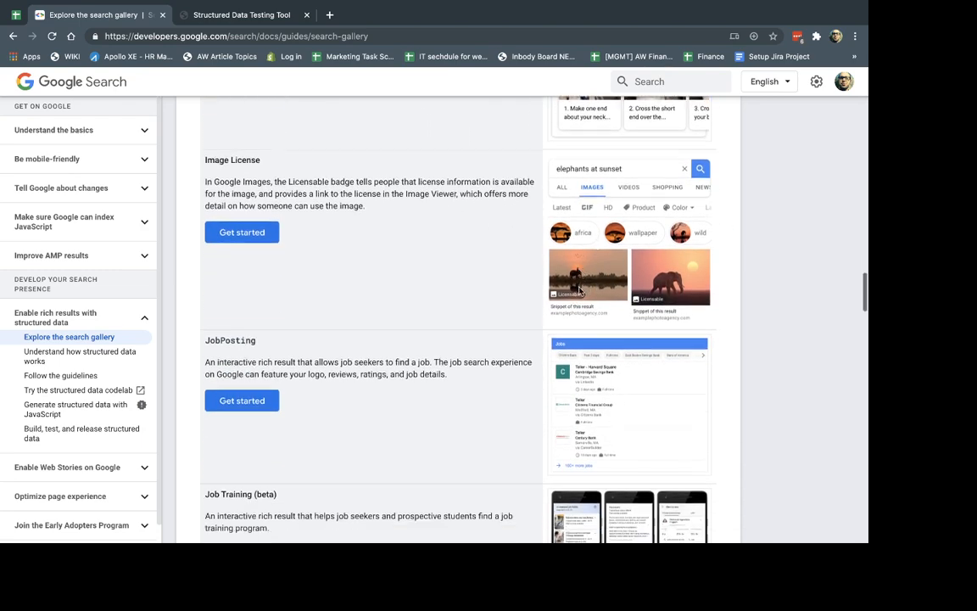
scroll(down, 3)
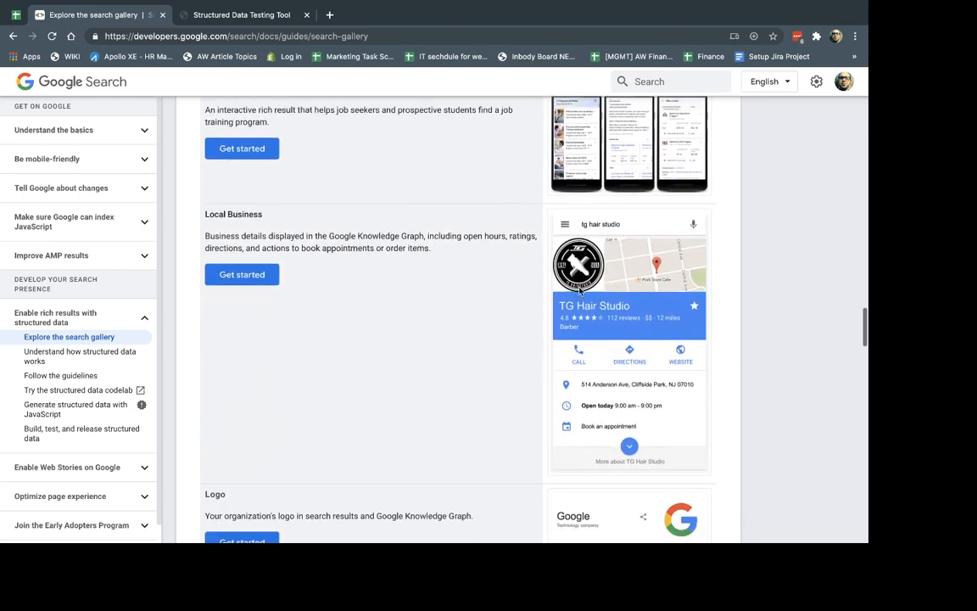
scroll(down, 3)
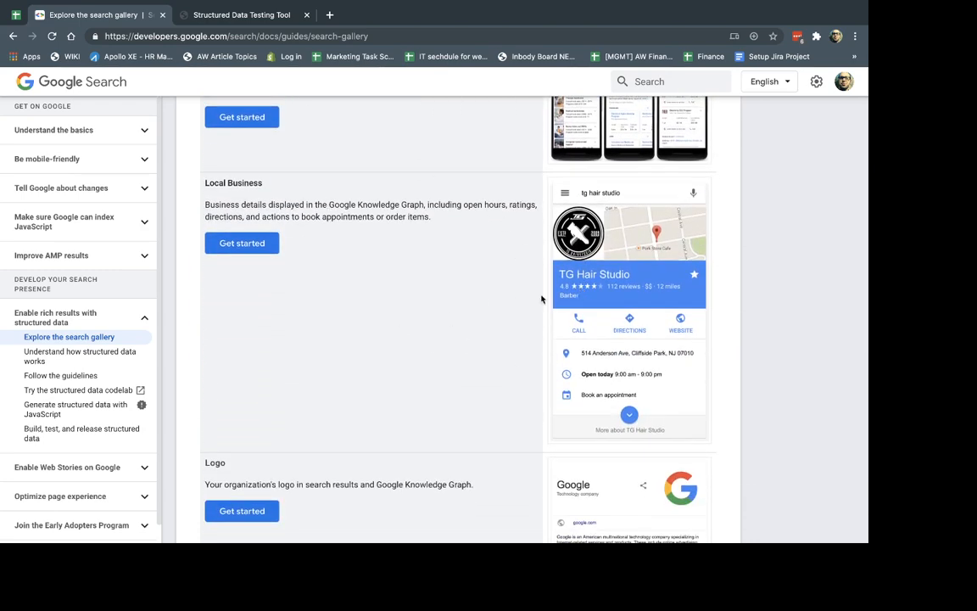
scroll(down, 3)
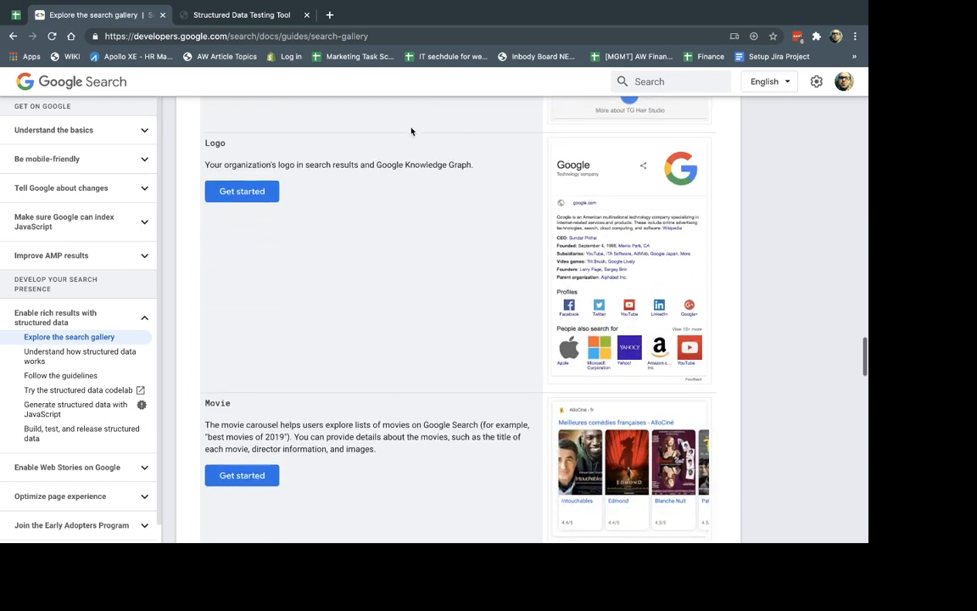
scroll(down, 3)
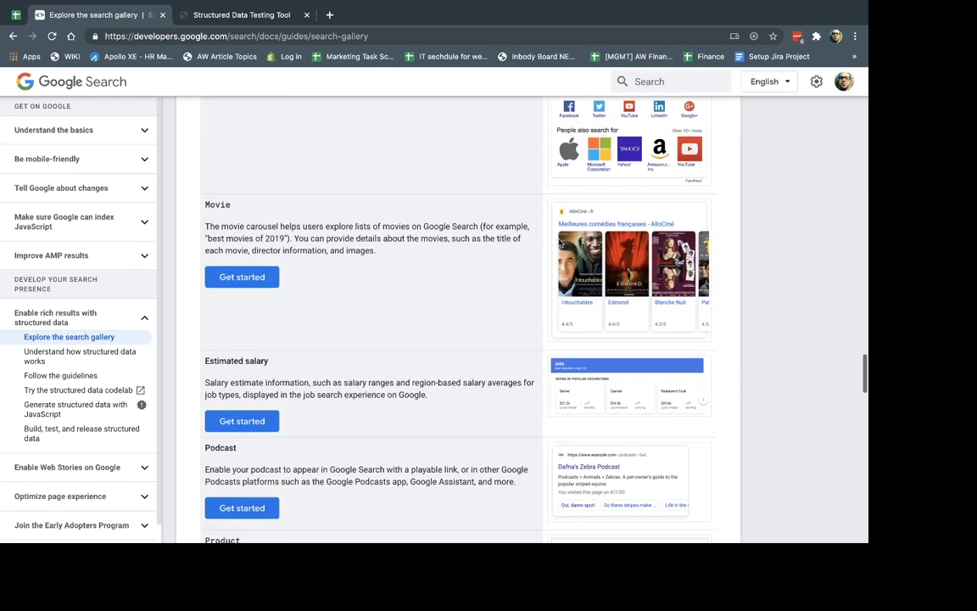
scroll(down, 3)
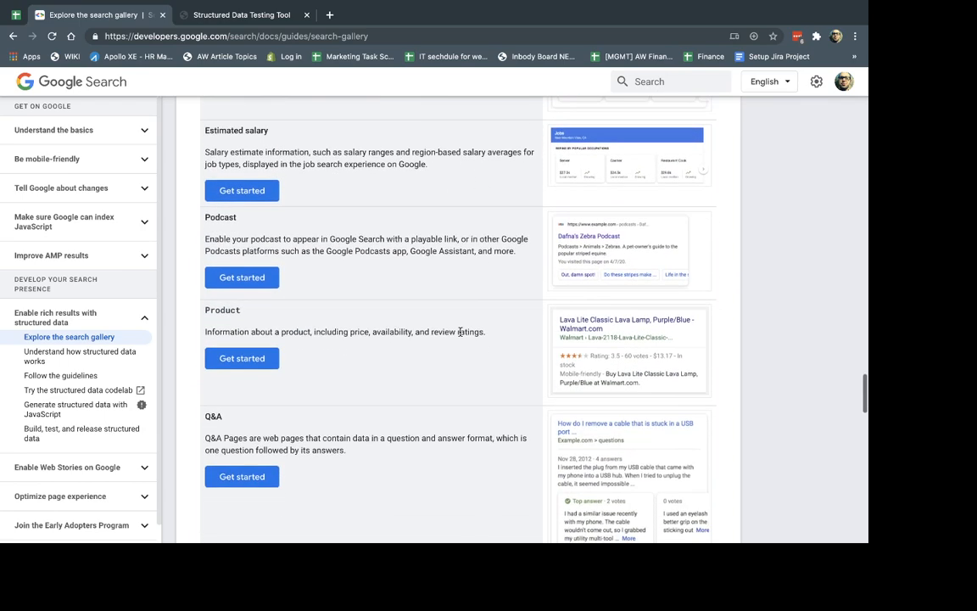
scroll(down, 3)
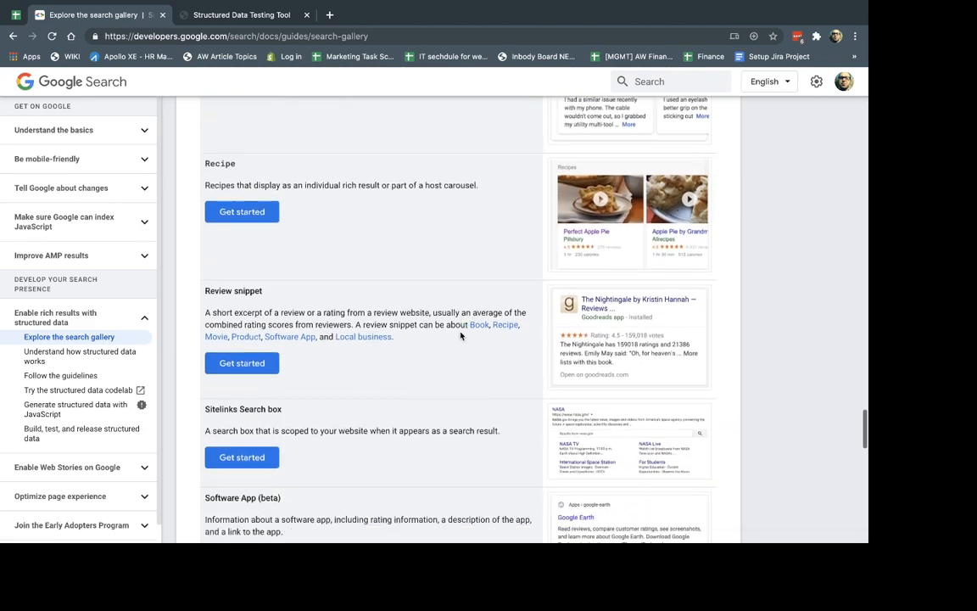
scroll(down, 3)
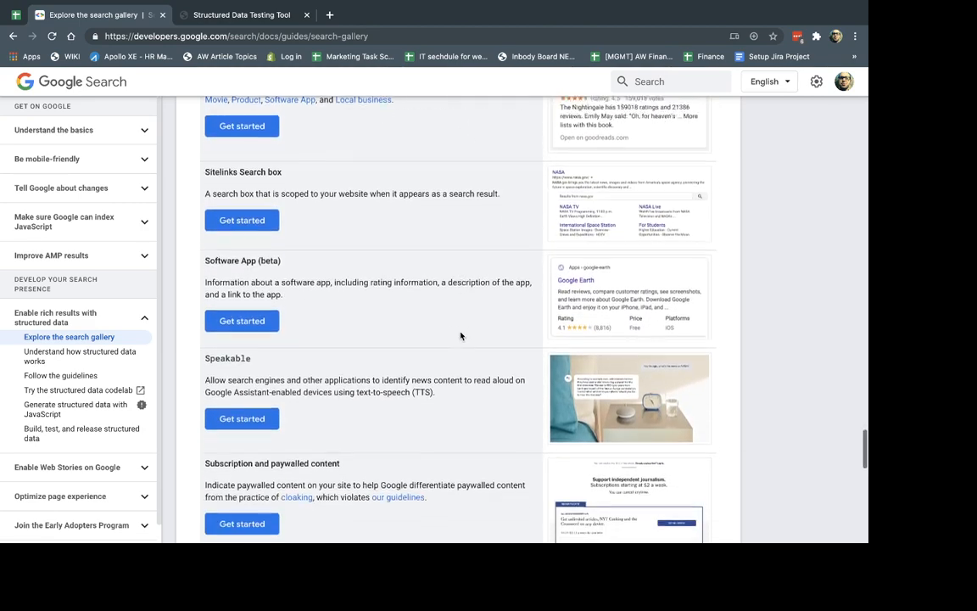
scroll(down, 3)
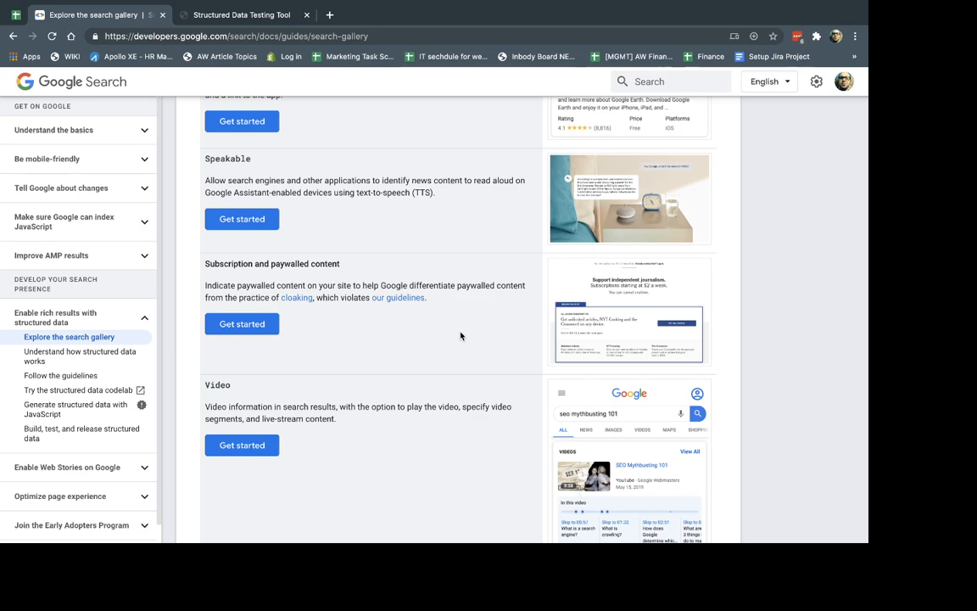
Open the Product guide via Get started and scroll to the single product page JSON-LD example
text(prodi)
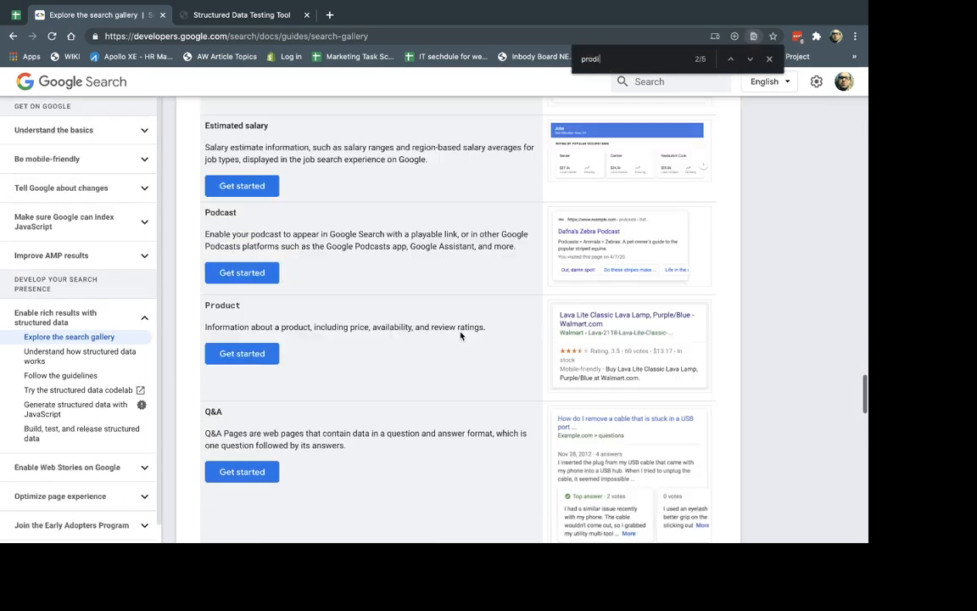
click(242, 354)
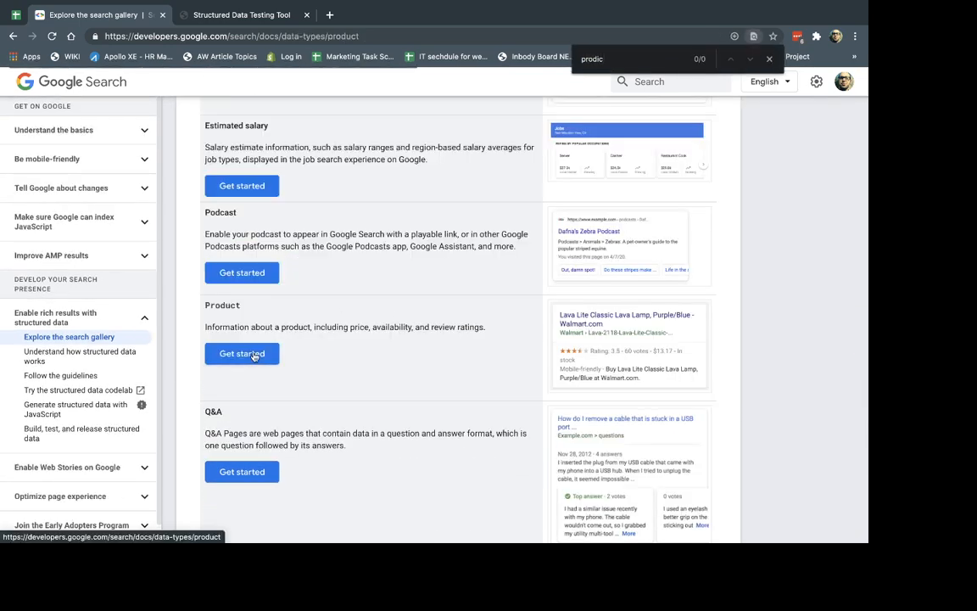
click(242, 354)
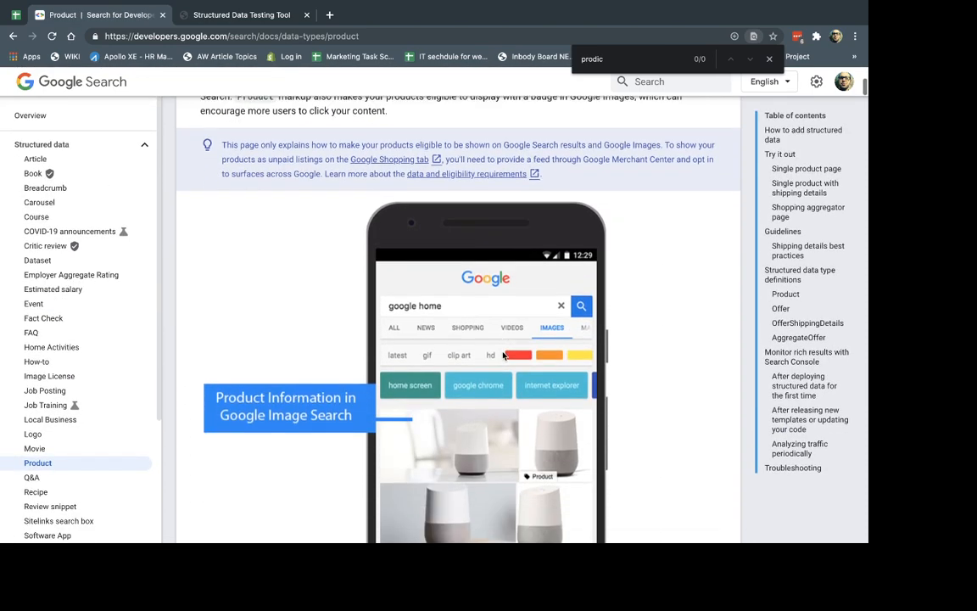
scroll(down, 3)
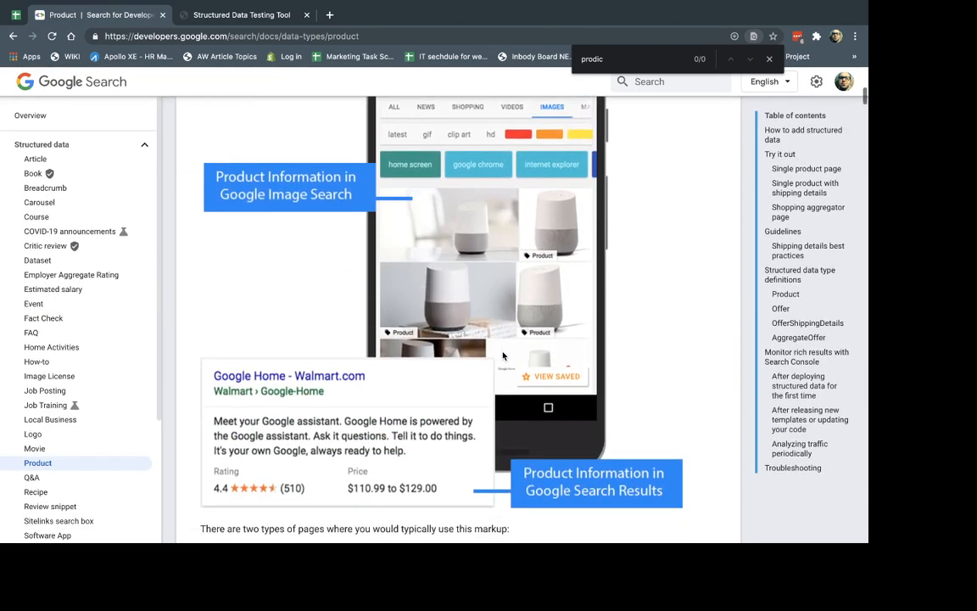
scroll(down, 3)
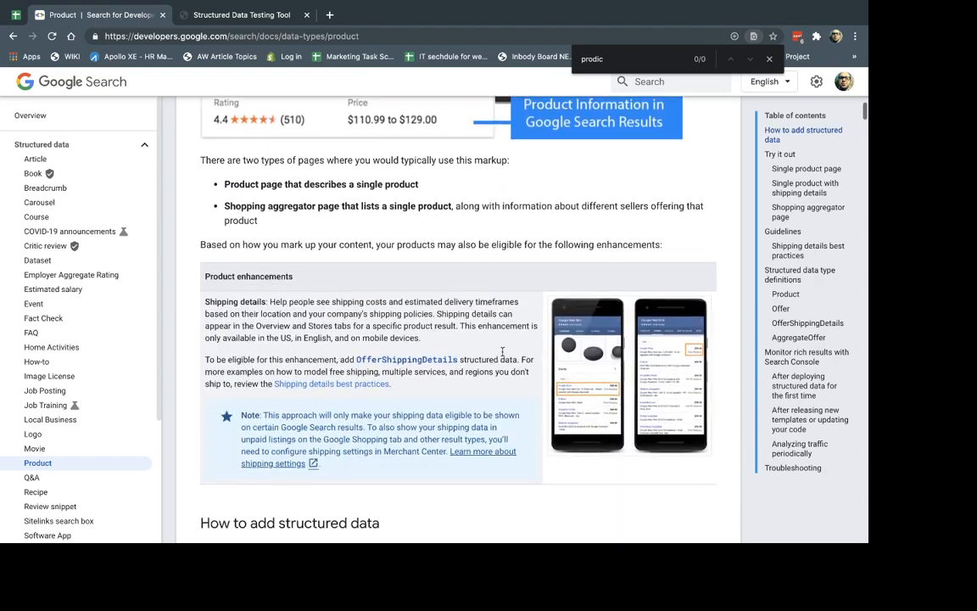
scroll(down, 3)
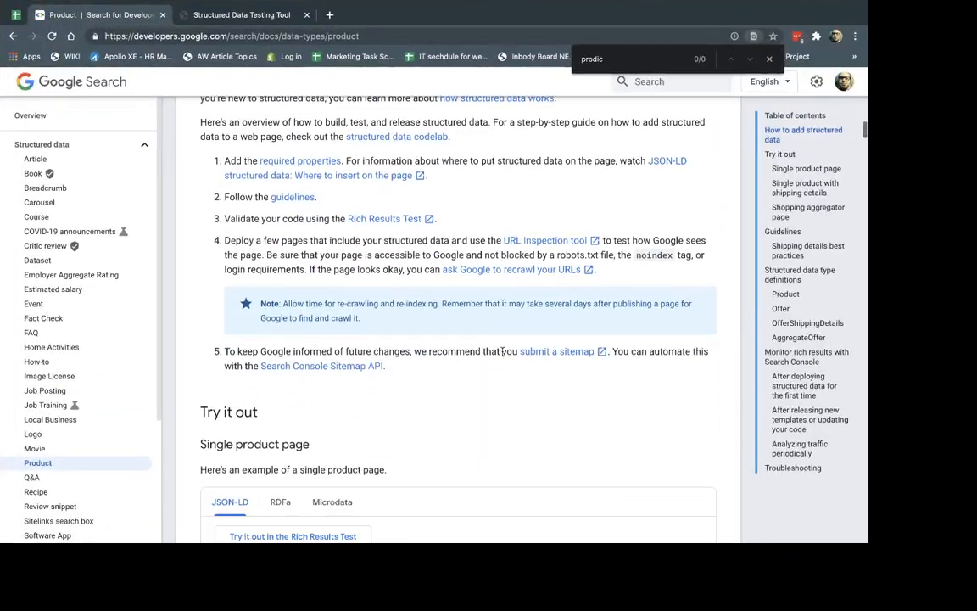
scroll(down, 3)
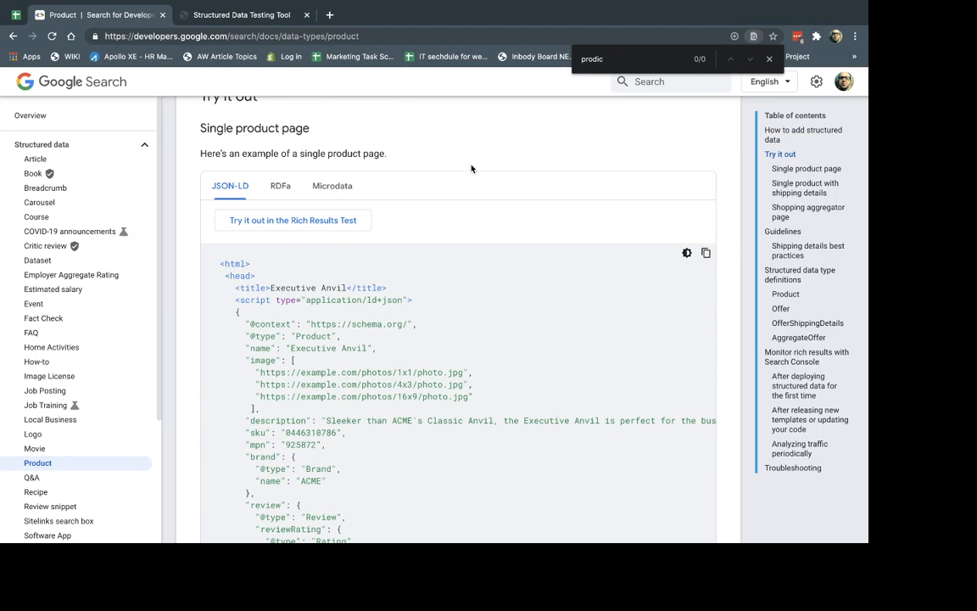
click(332, 186)
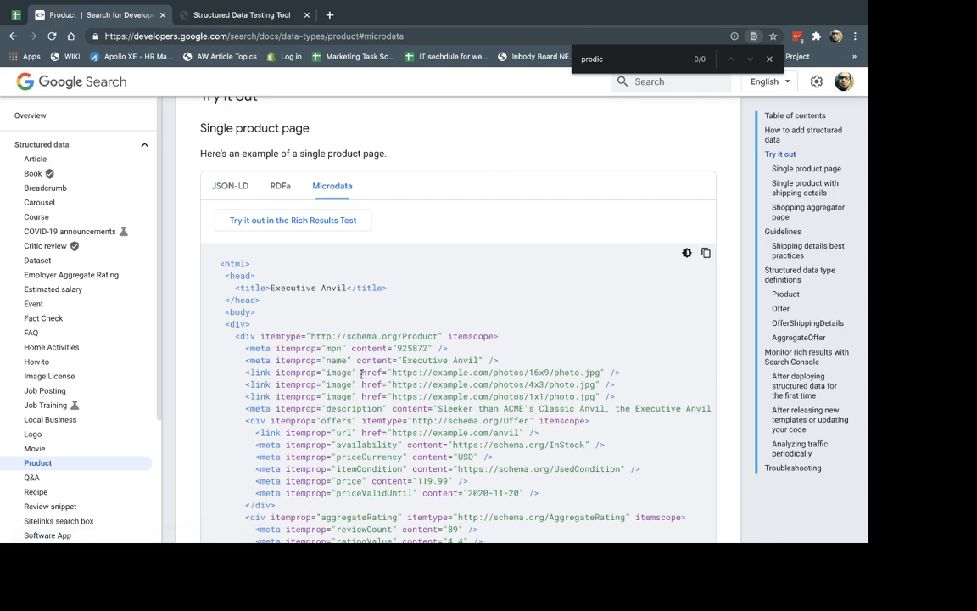
double_click(258, 348)
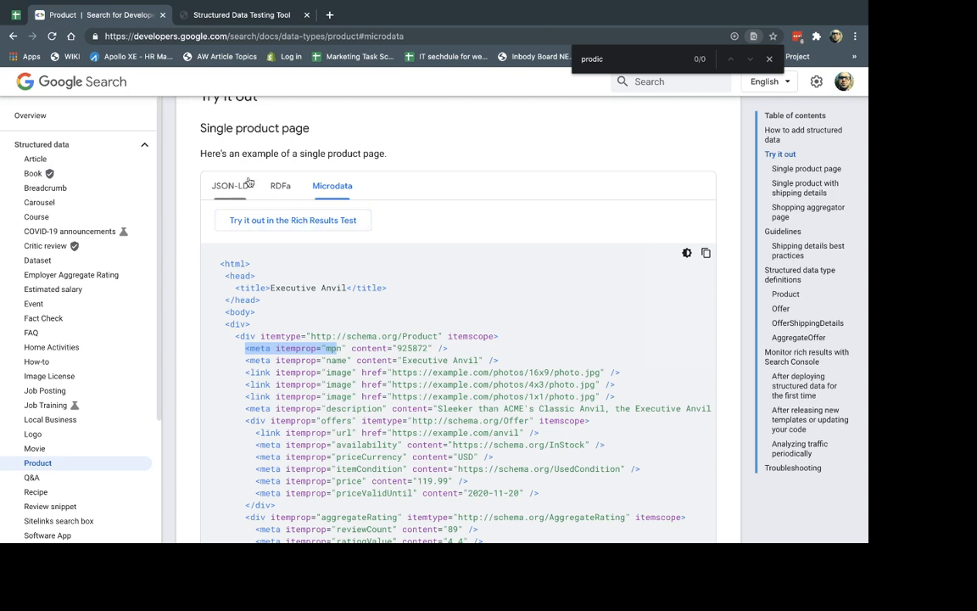
click(229, 186)
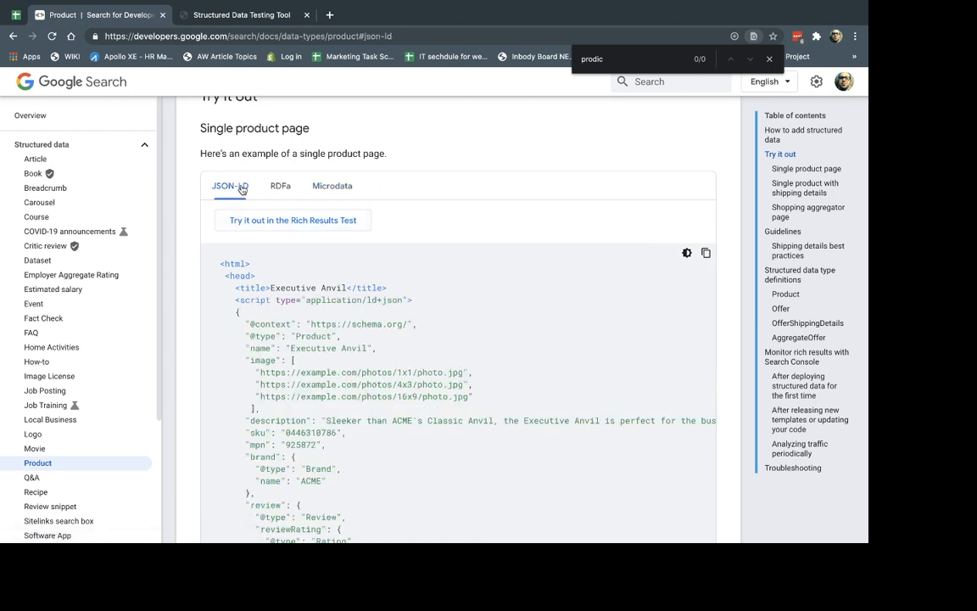
scroll(down, 3)
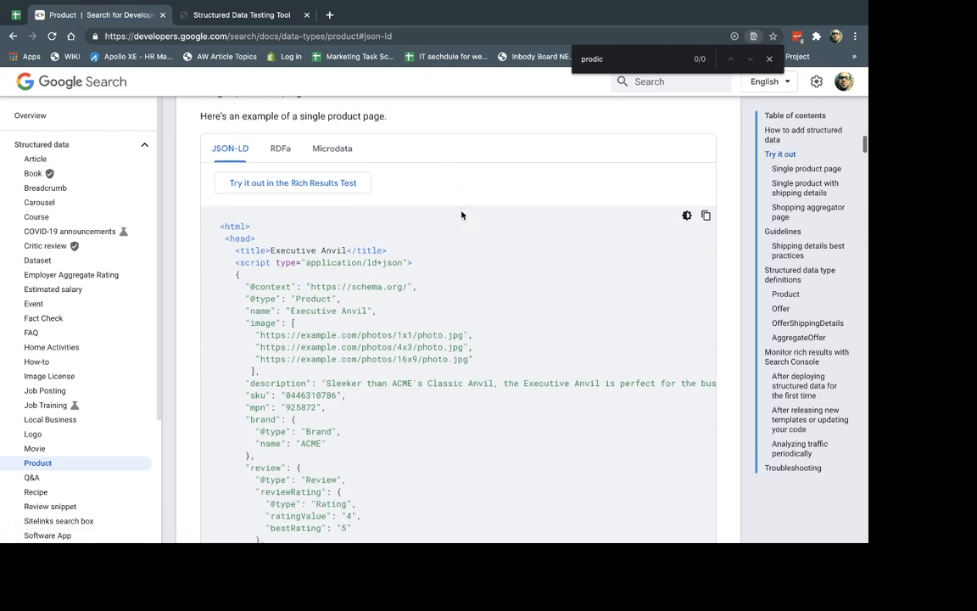
scroll(down, 3)
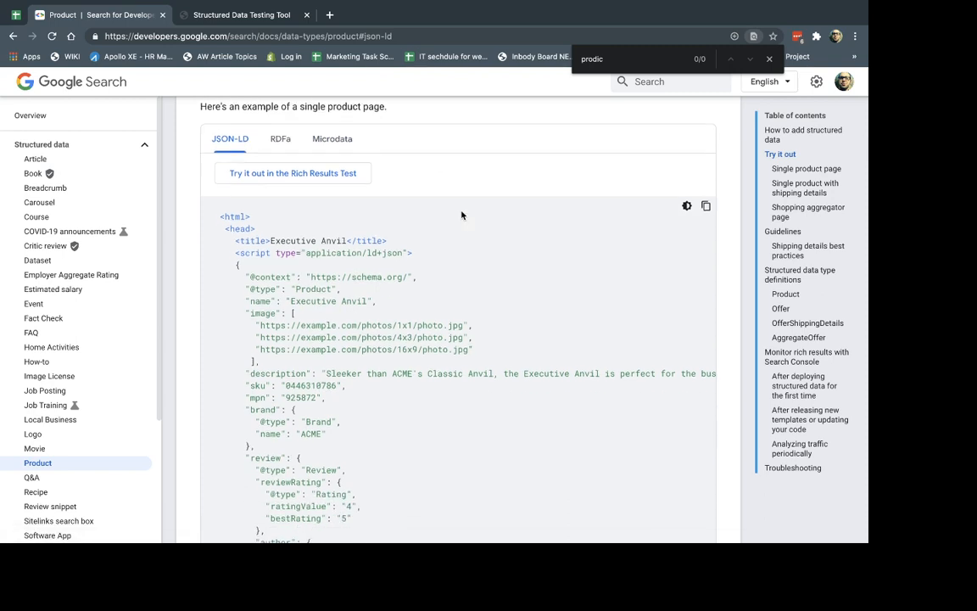
mouse_move(381, 231)
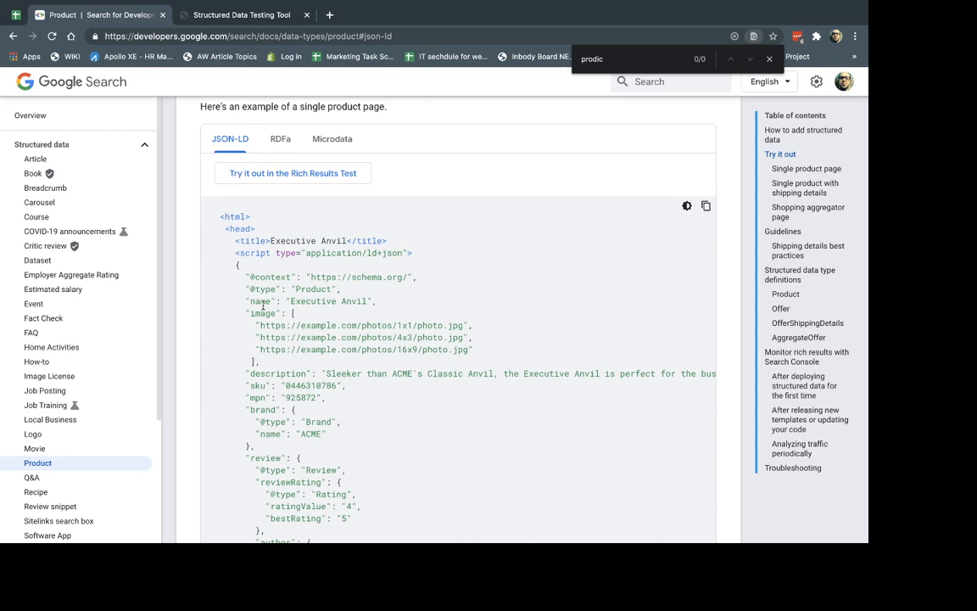
double_click(262, 313)
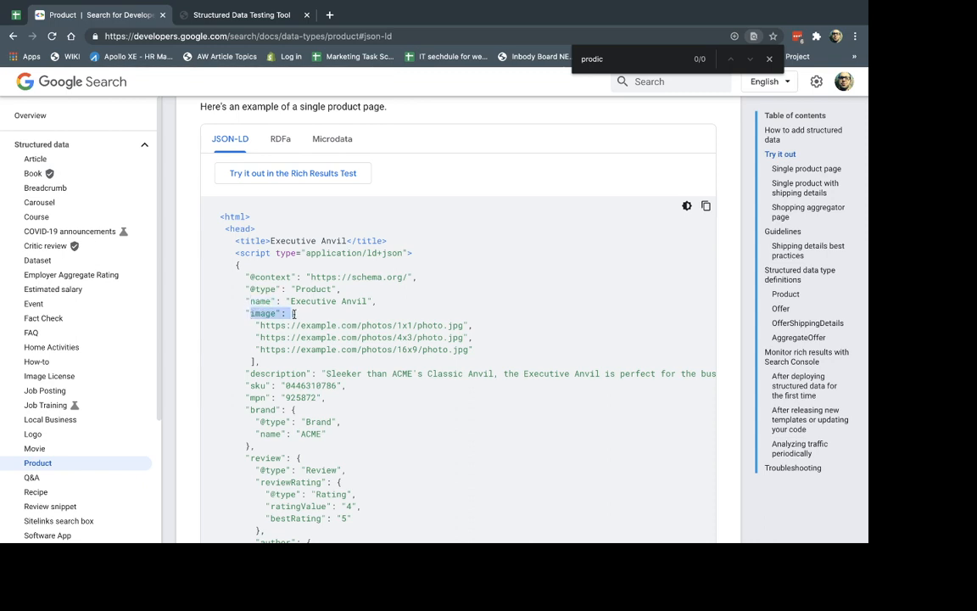
scroll(down, 3)
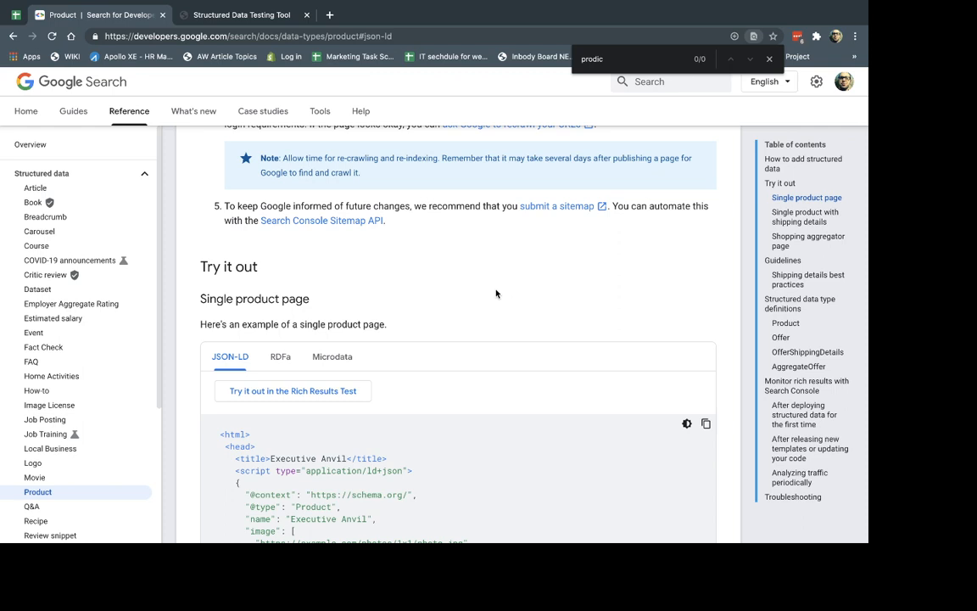
scroll(down, 3)
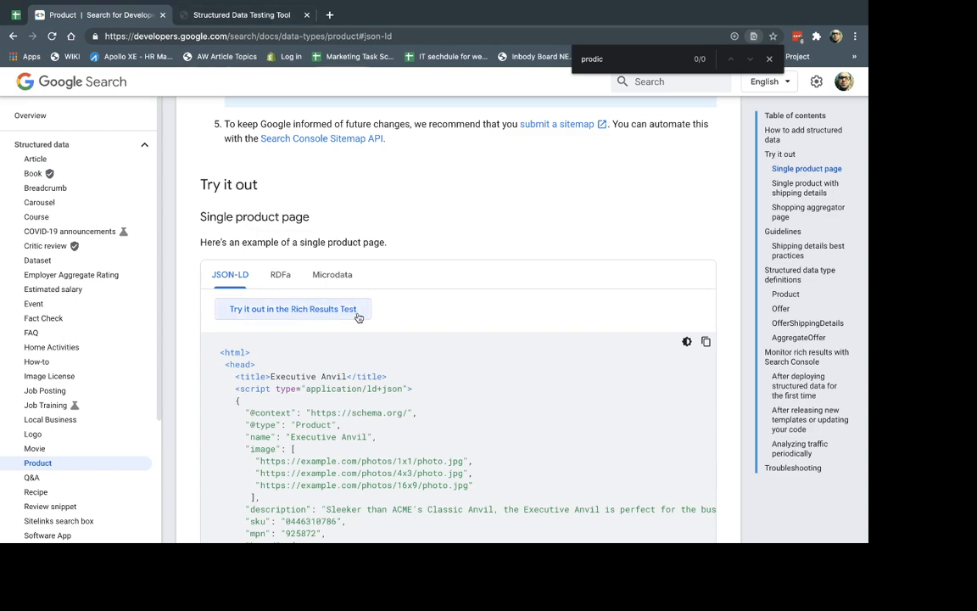
Switch to the Structured Data Testing Tool and rerun the URL test on the Chromecast page
click(242, 15)
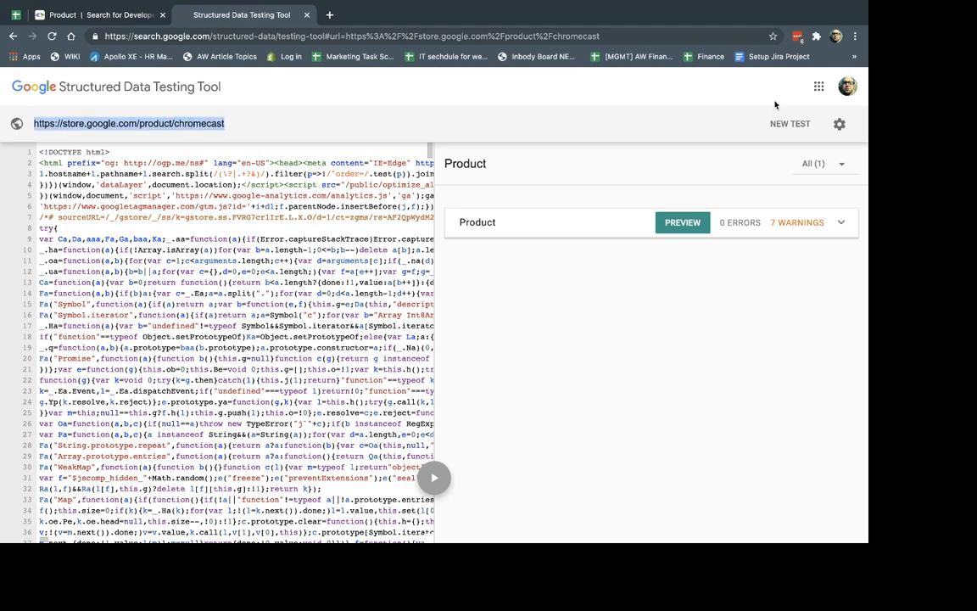
click(790, 123)
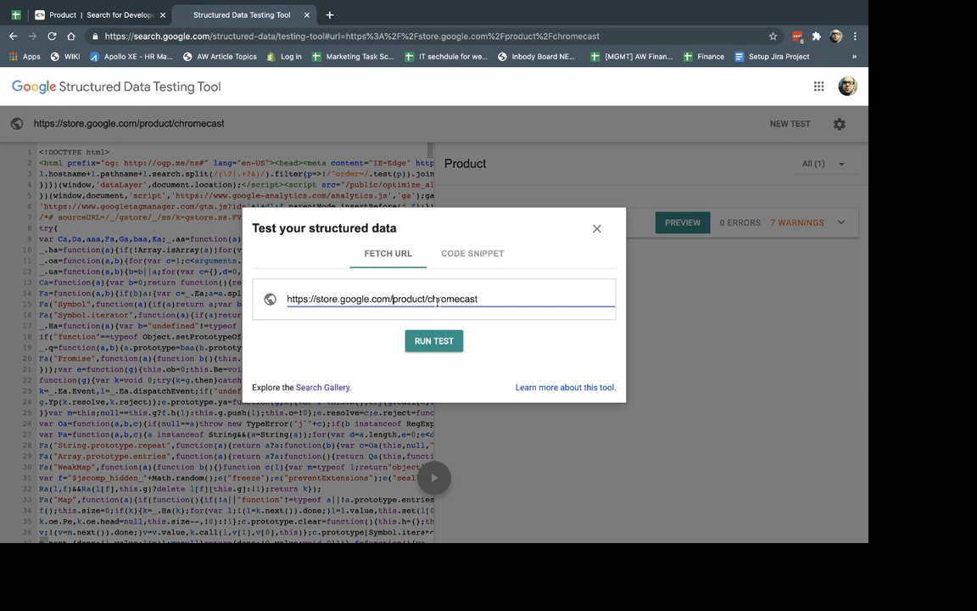
click(434, 340)
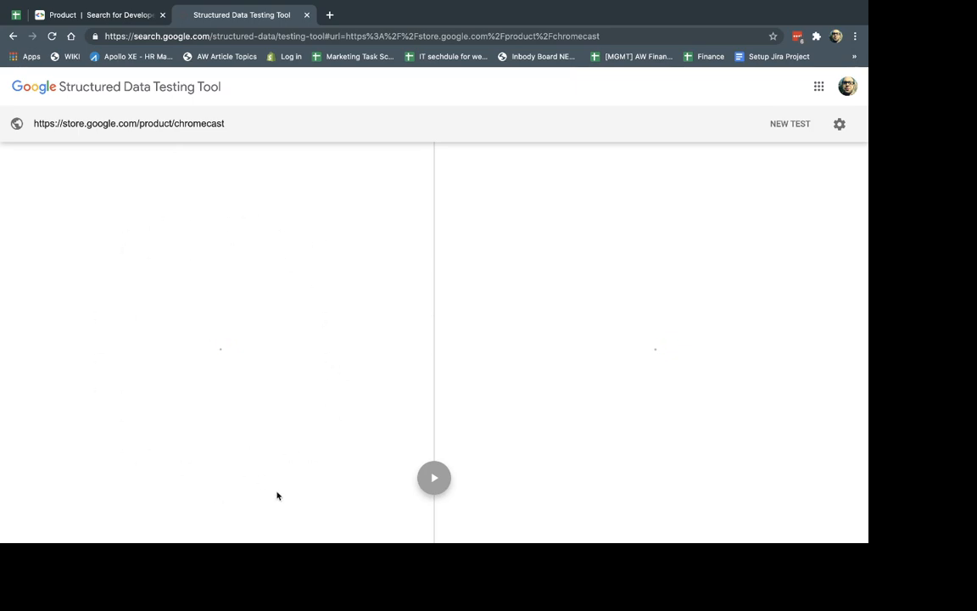
Expand the detected Product's fields, then preview Chromecast's search result with price and stock
click(433, 477)
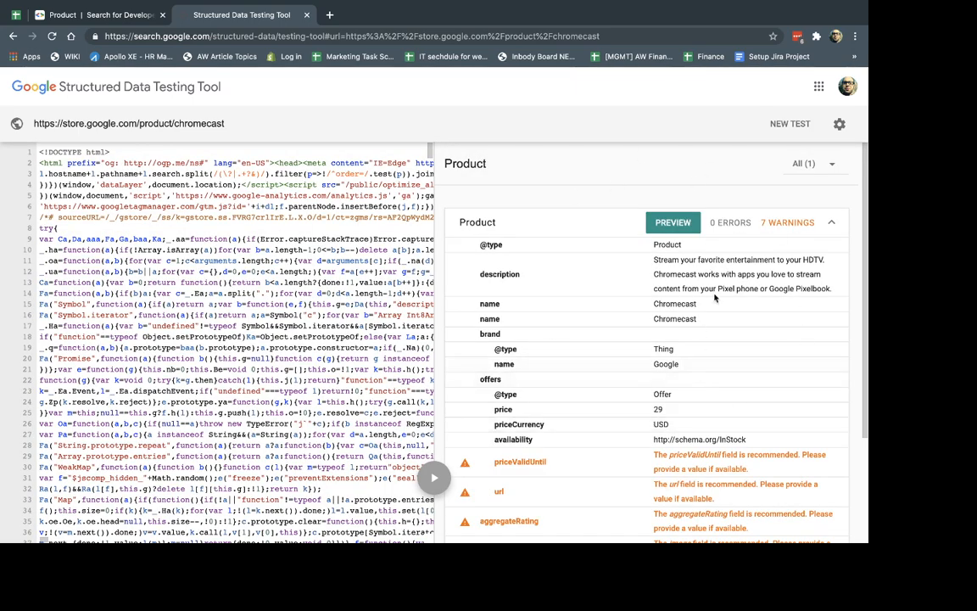
click(831, 222)
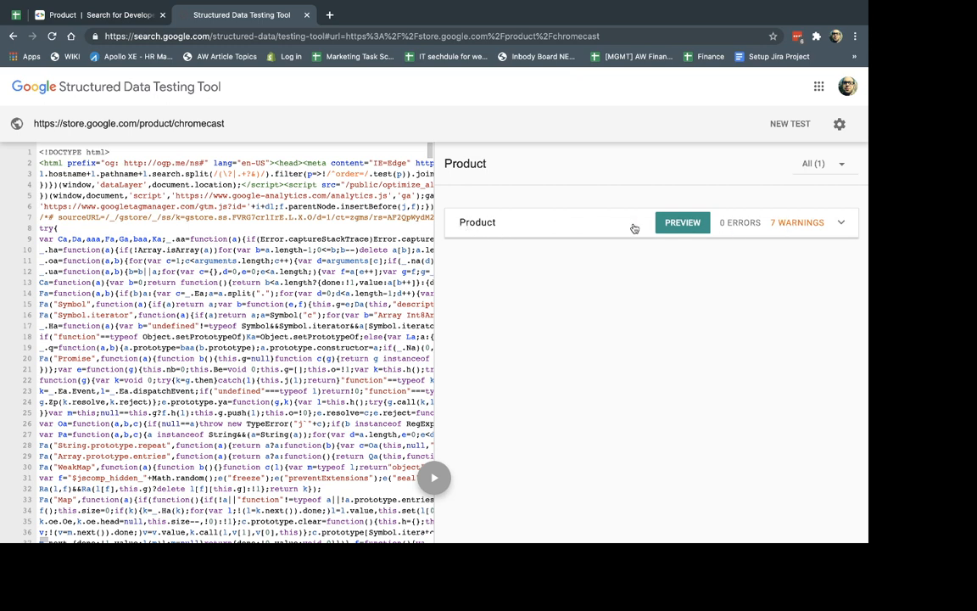
mouse_move(512, 228)
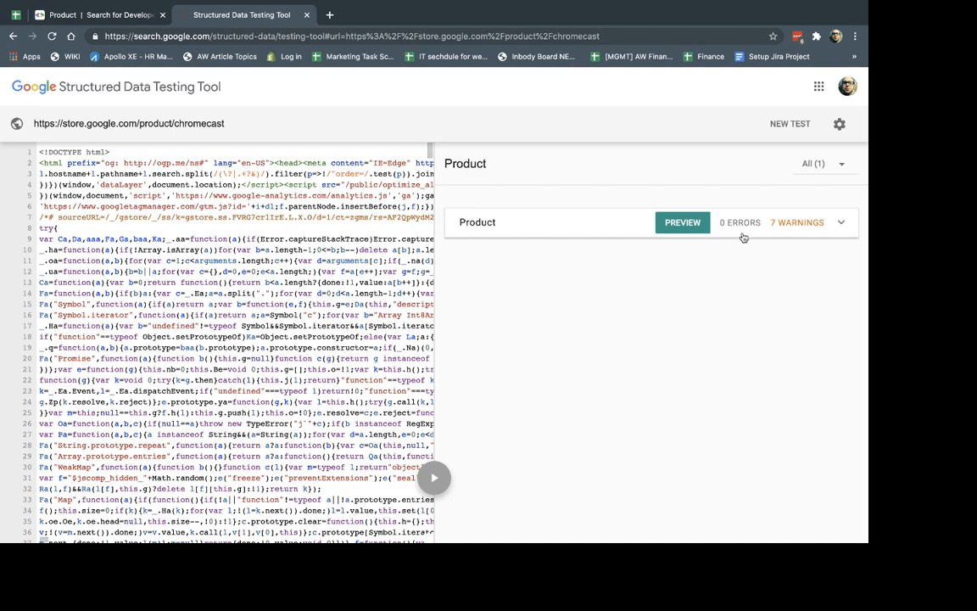
click(840, 223)
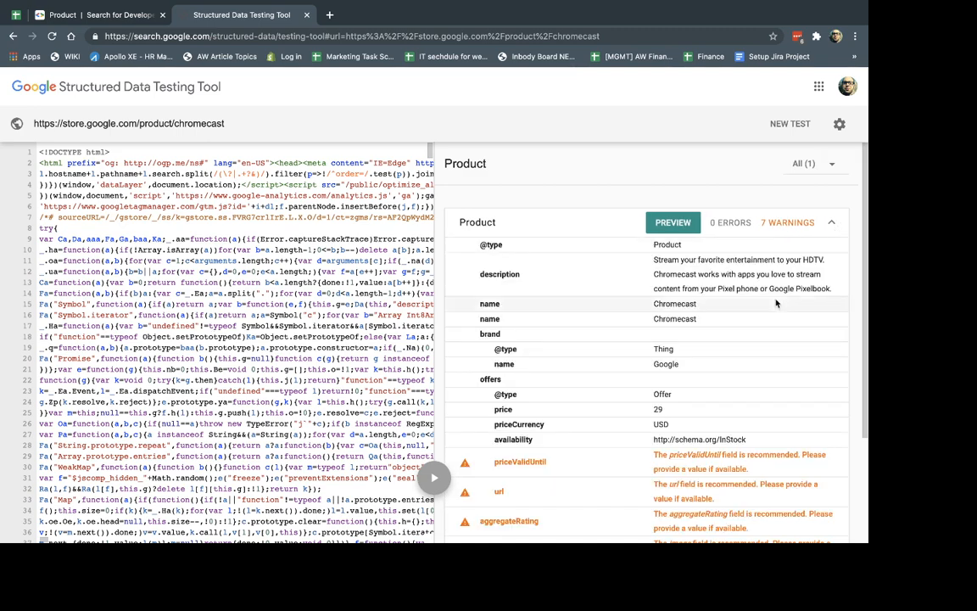
click(673, 223)
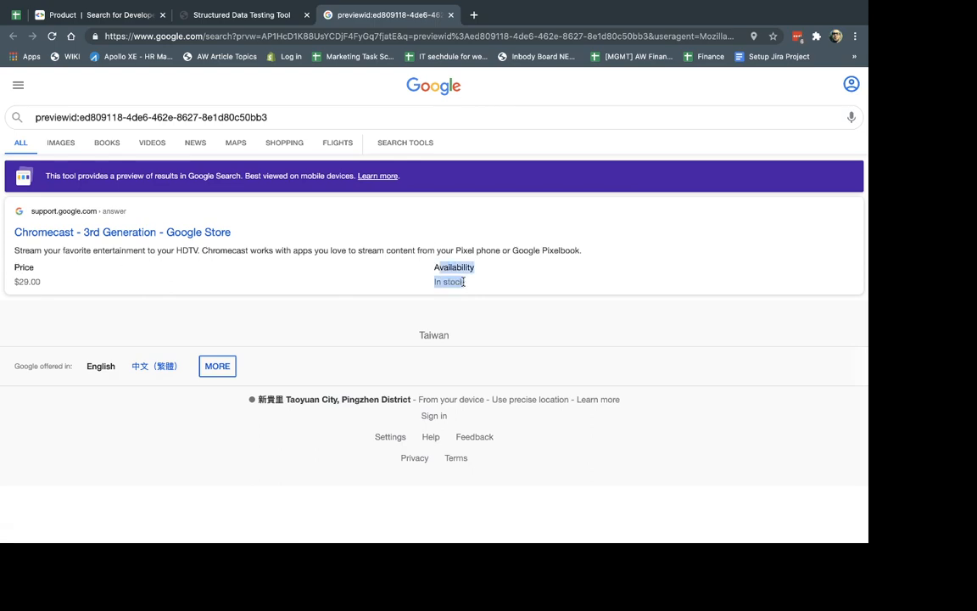
Return to the testing tool and review the Product's 29 USD, InStock fields and warnings
click(242, 15)
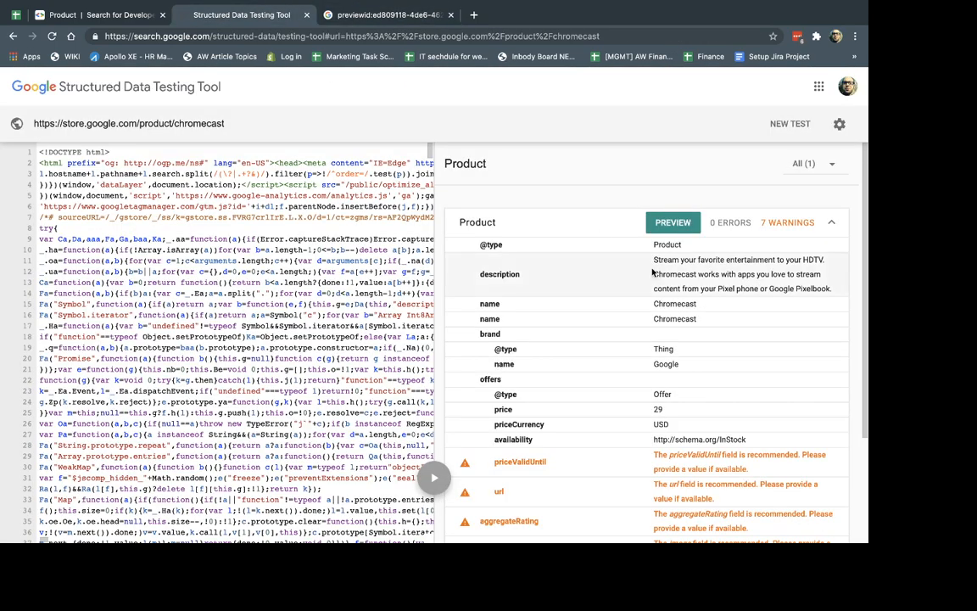
scroll(down, 3)
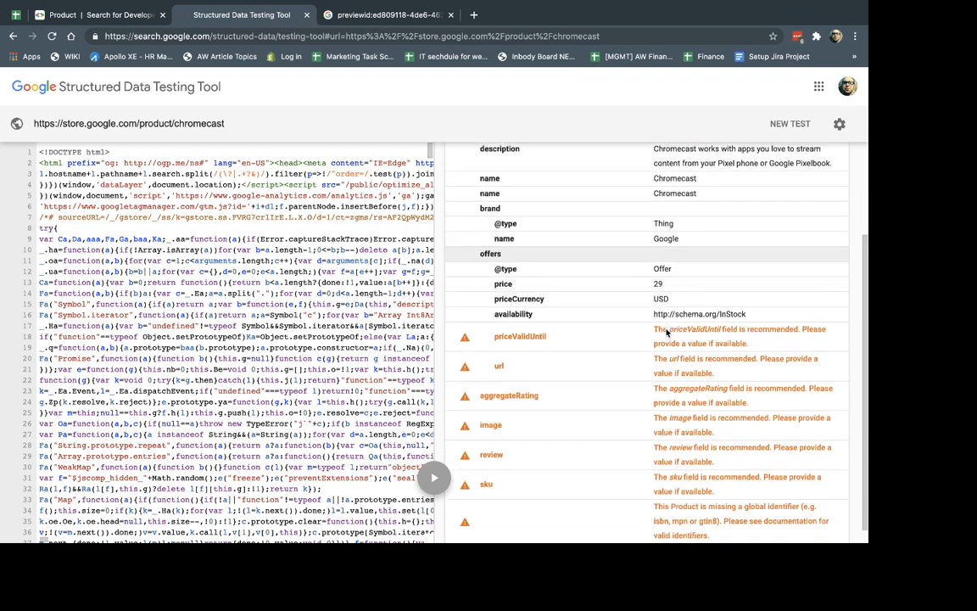
scroll(down, 3)
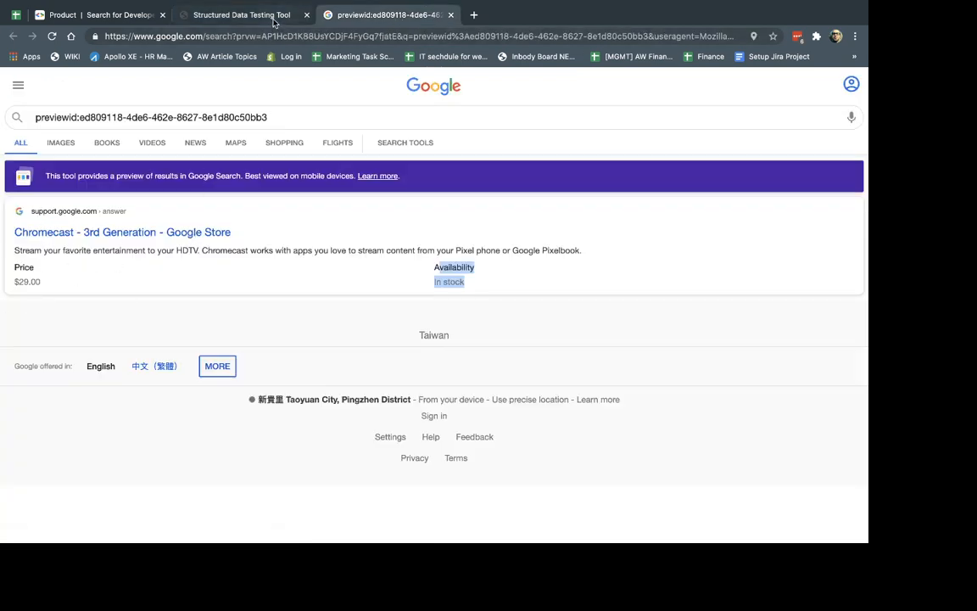
click(242, 14)
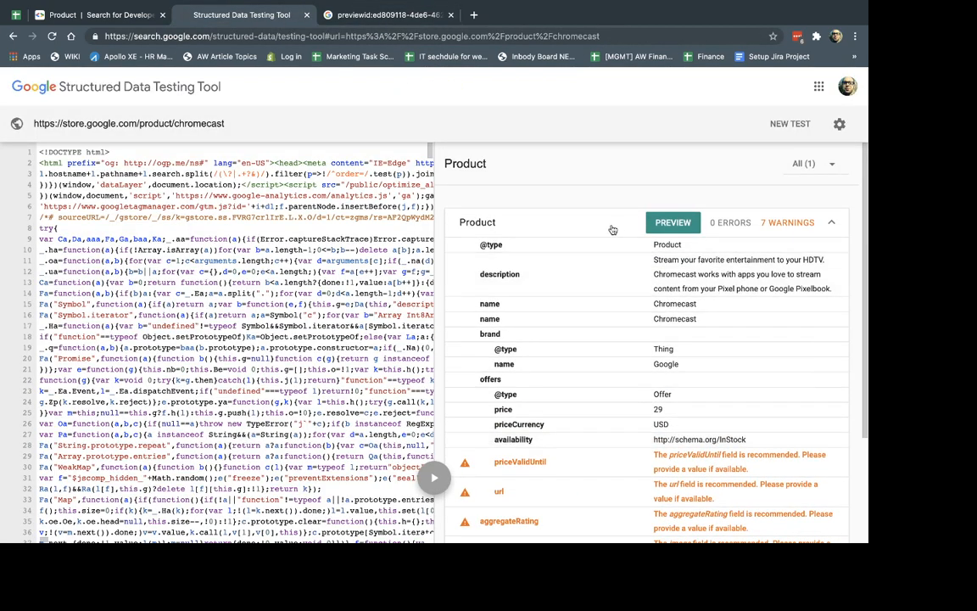